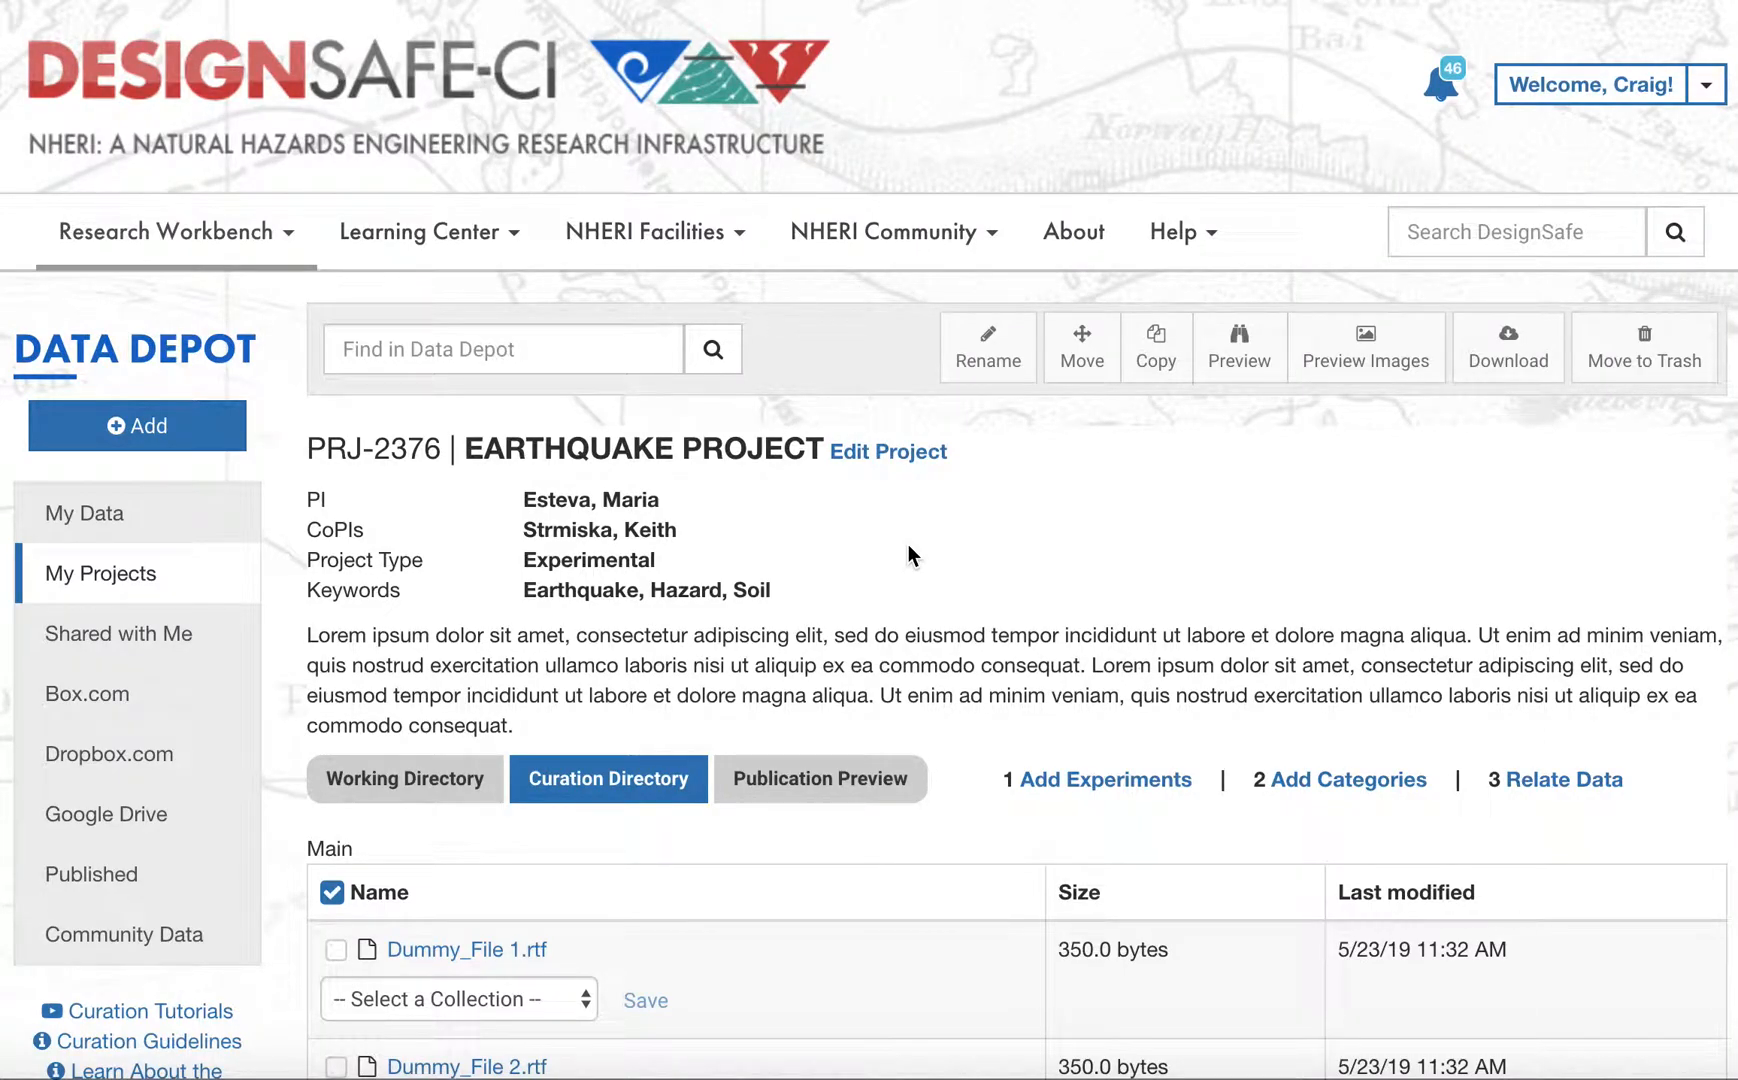
mouse_move(1332, 746)
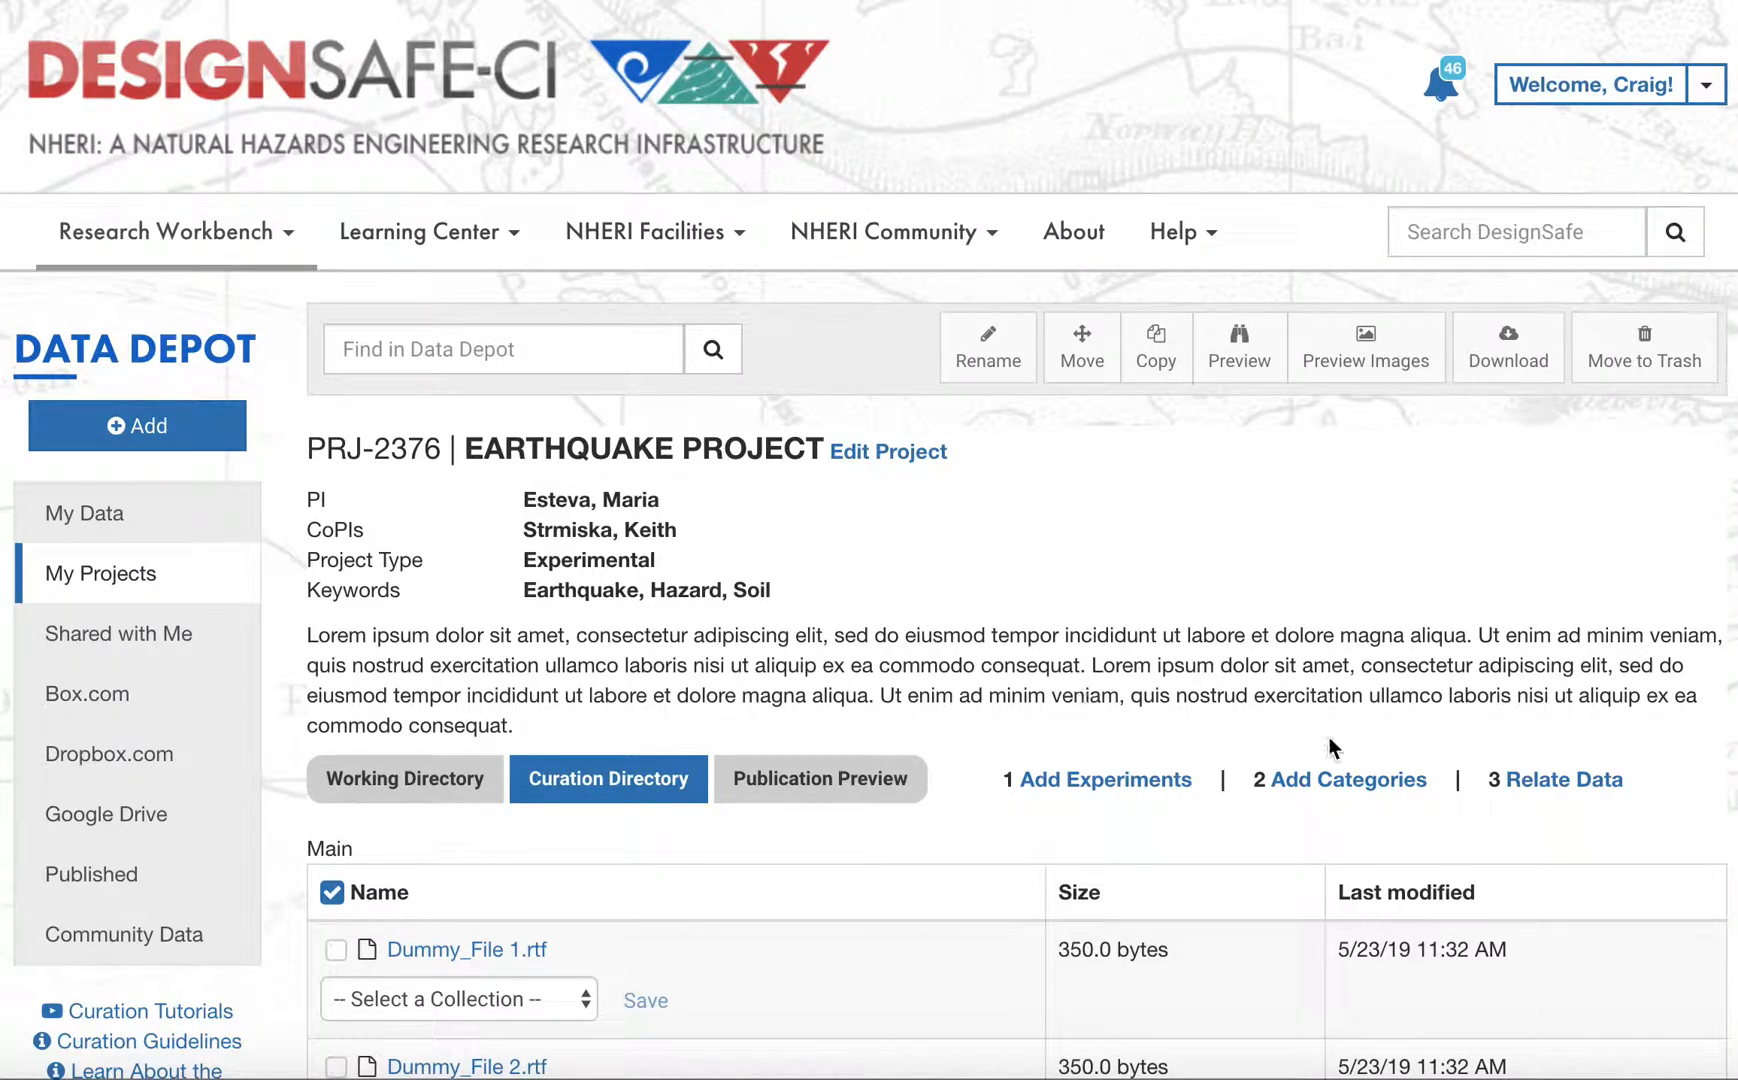
Create the Concrete Bridge and Sensors #1-10 categories, then the Large Shake Event category
left_click(1349, 779)
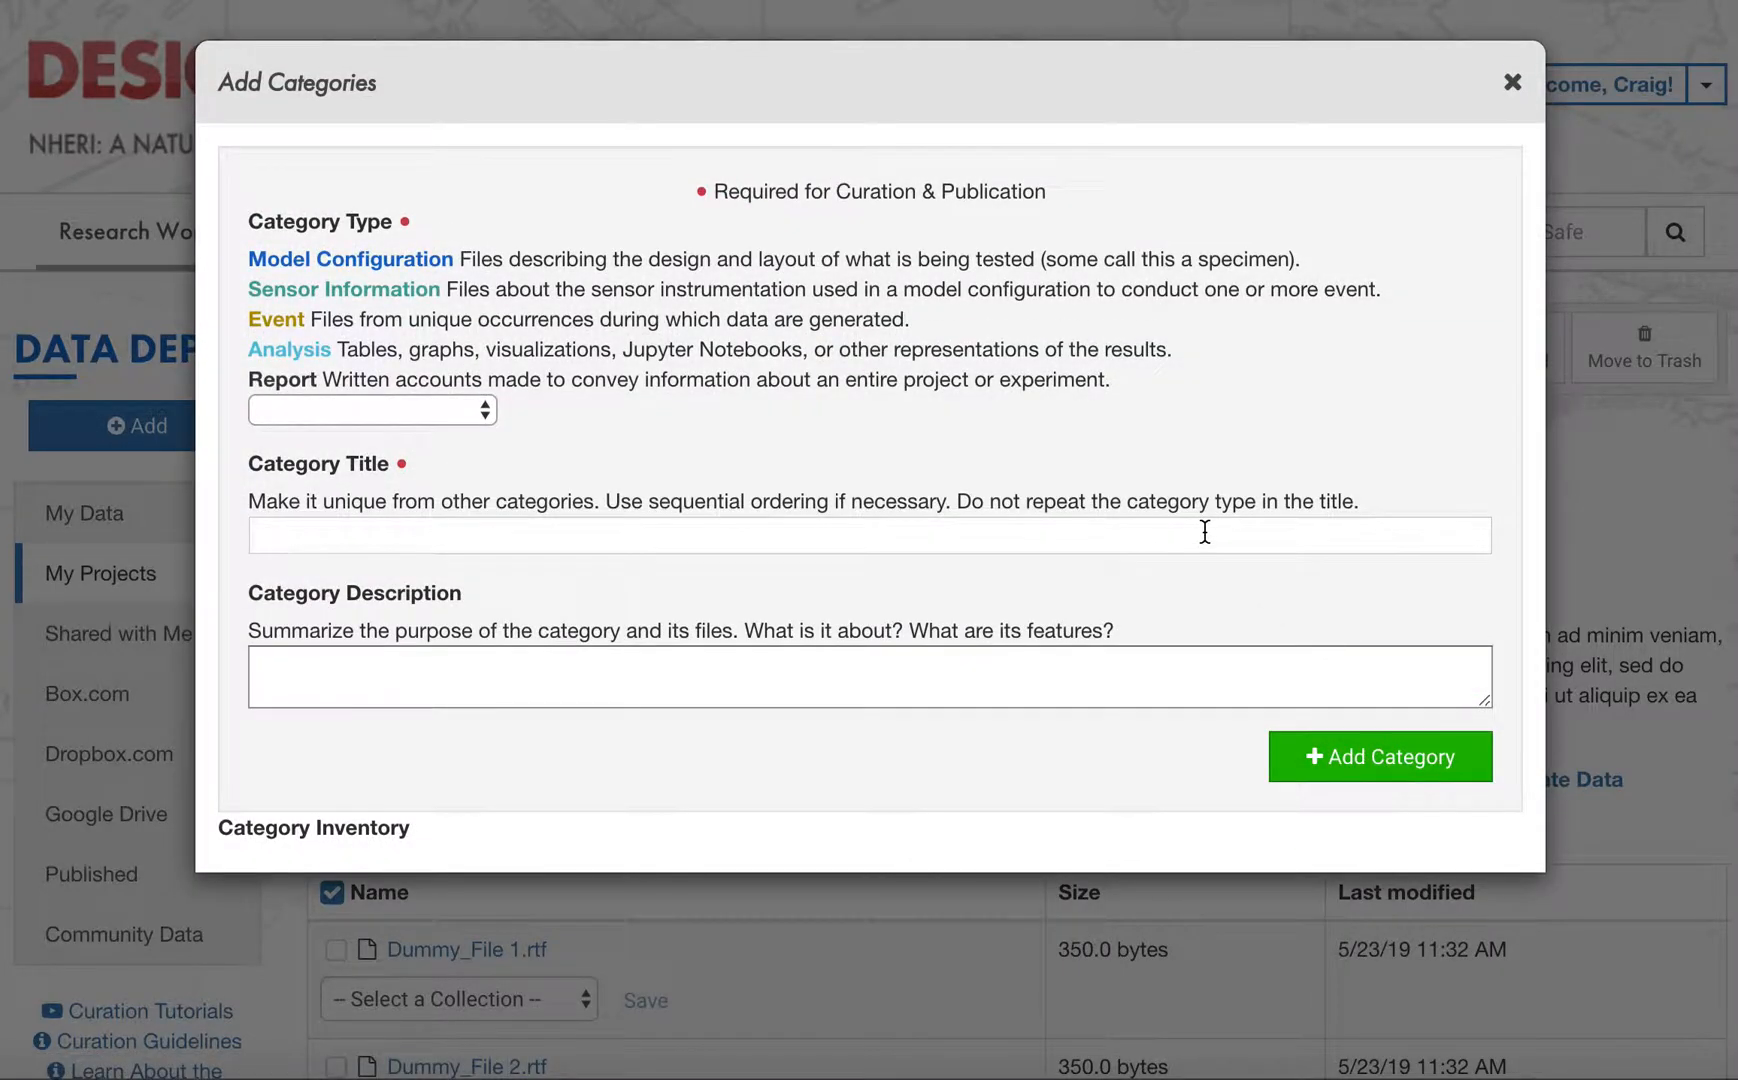
left_click(1380, 756)
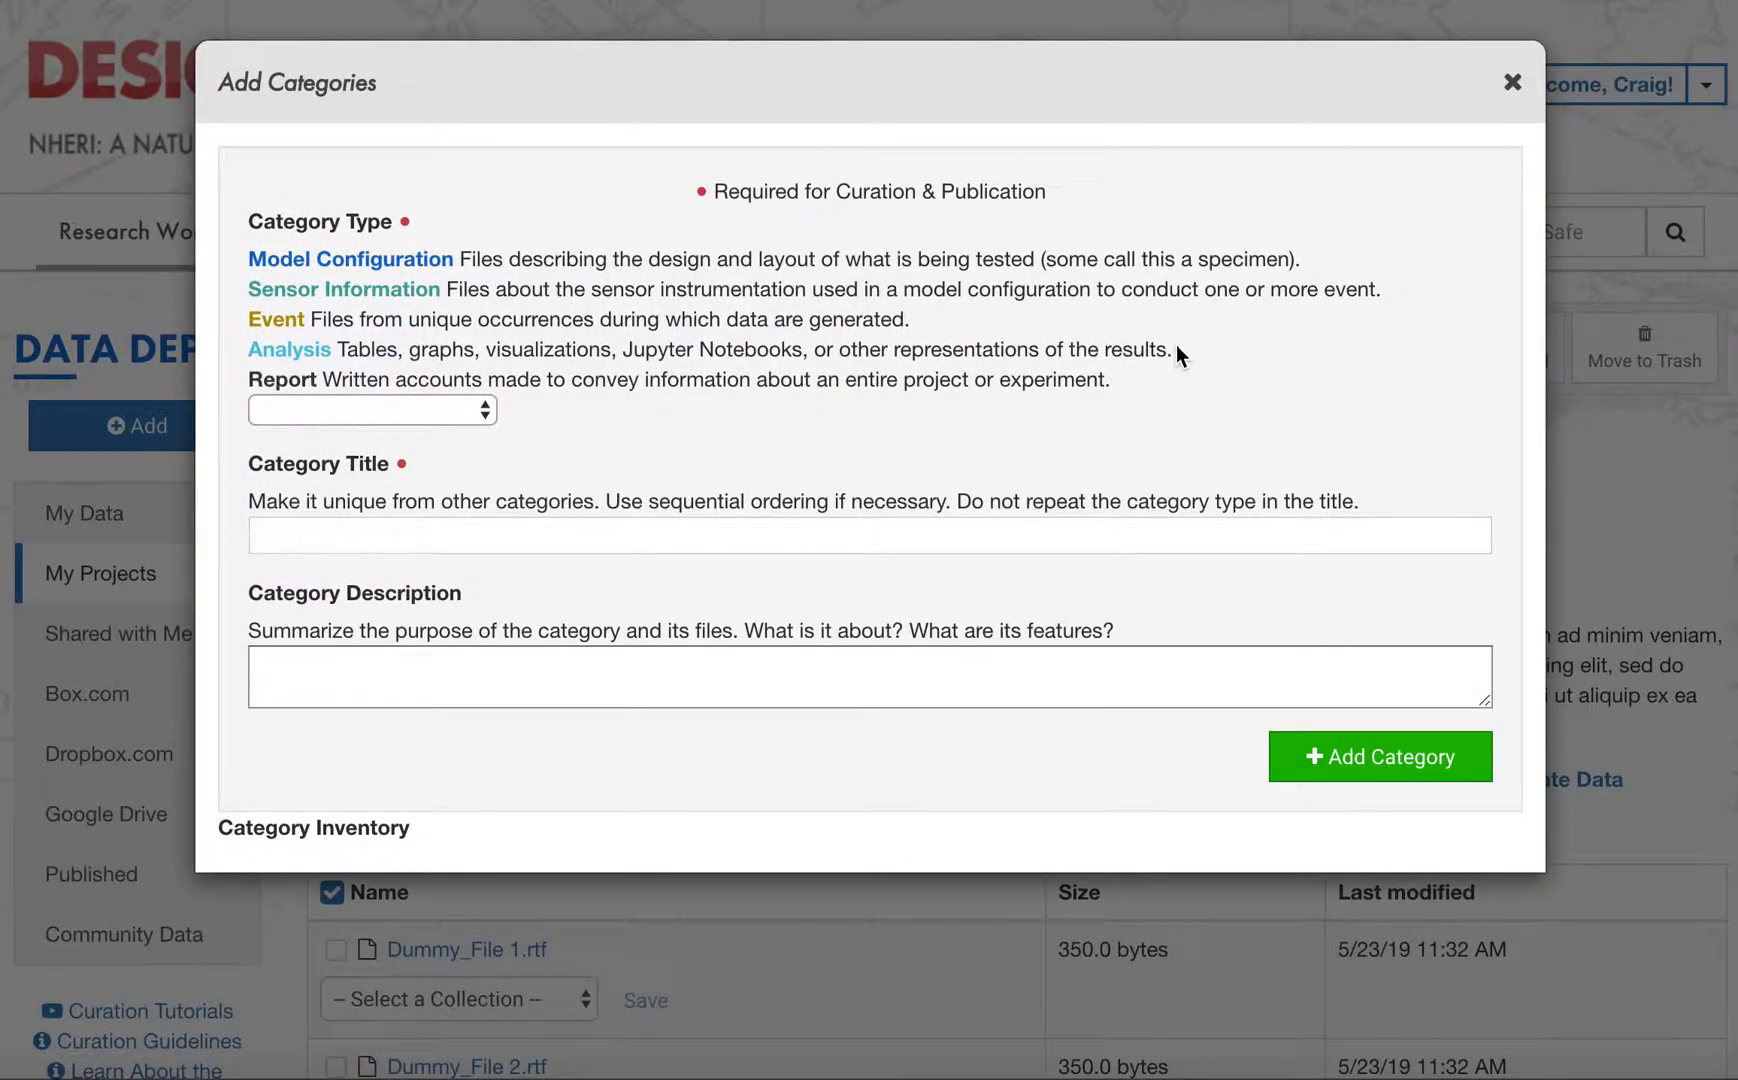
mouse_move(680, 311)
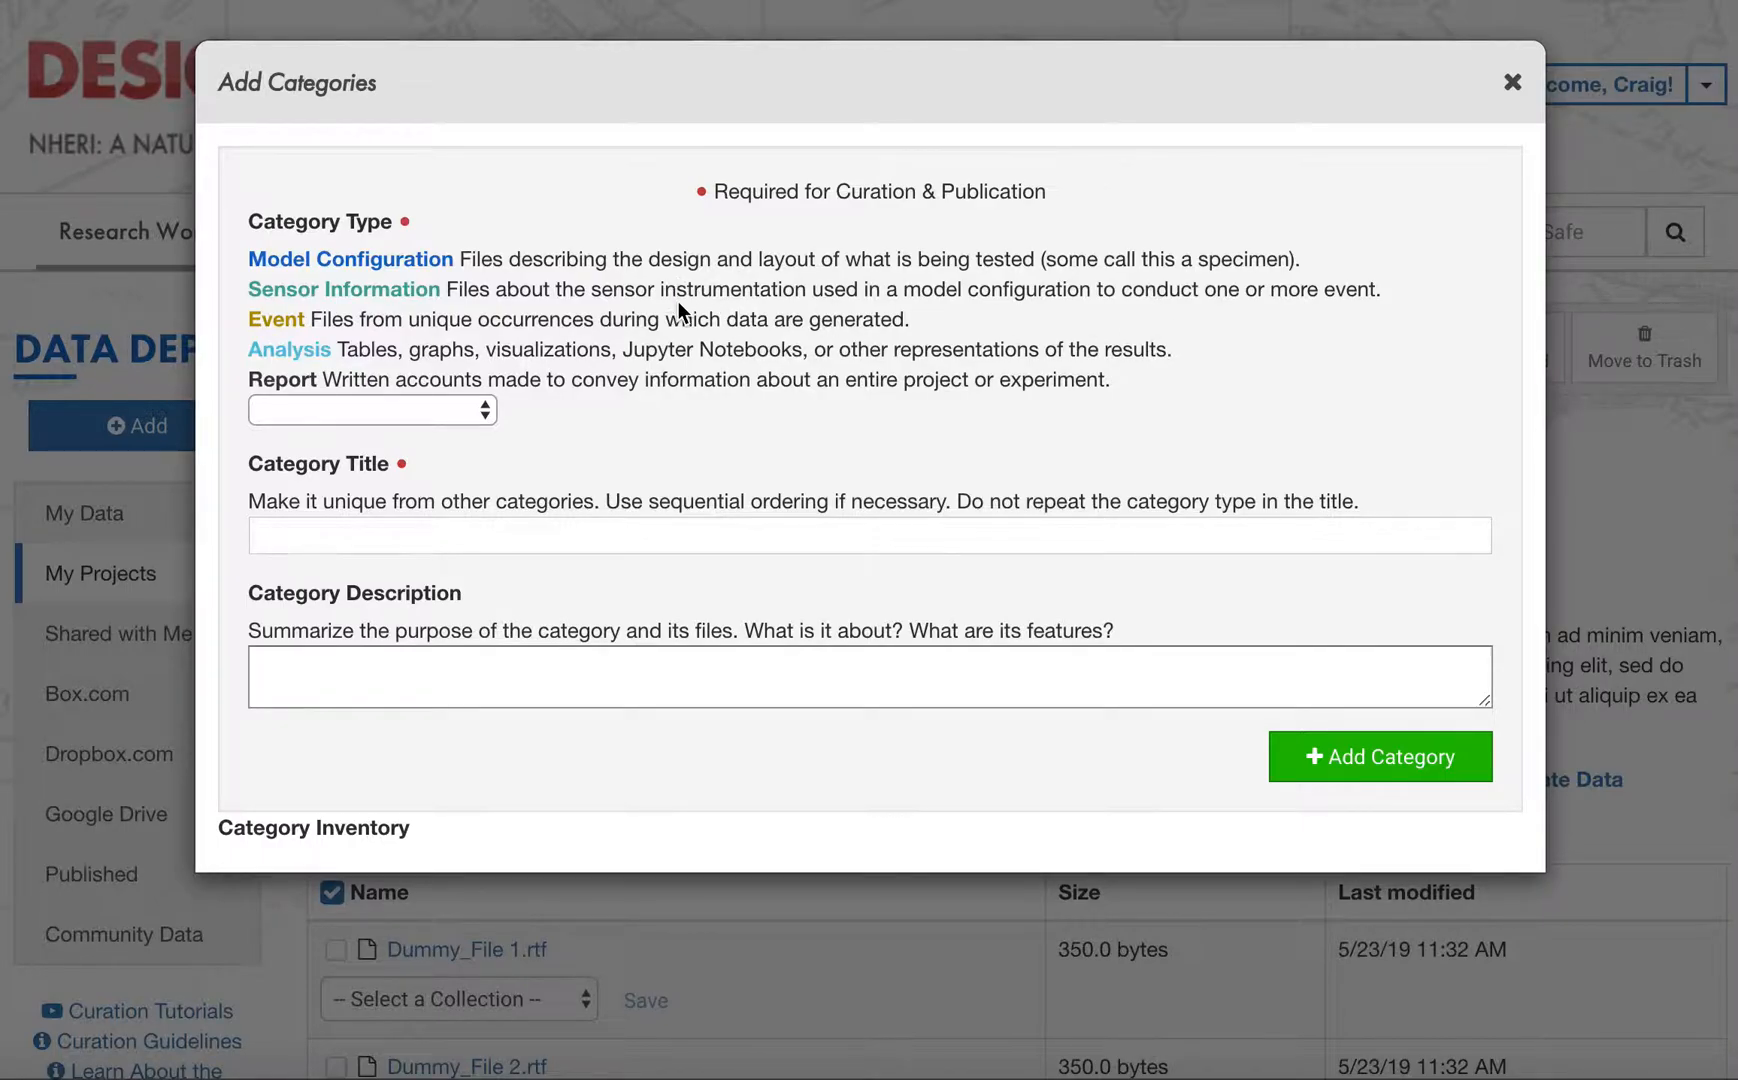
mouse_move(619, 411)
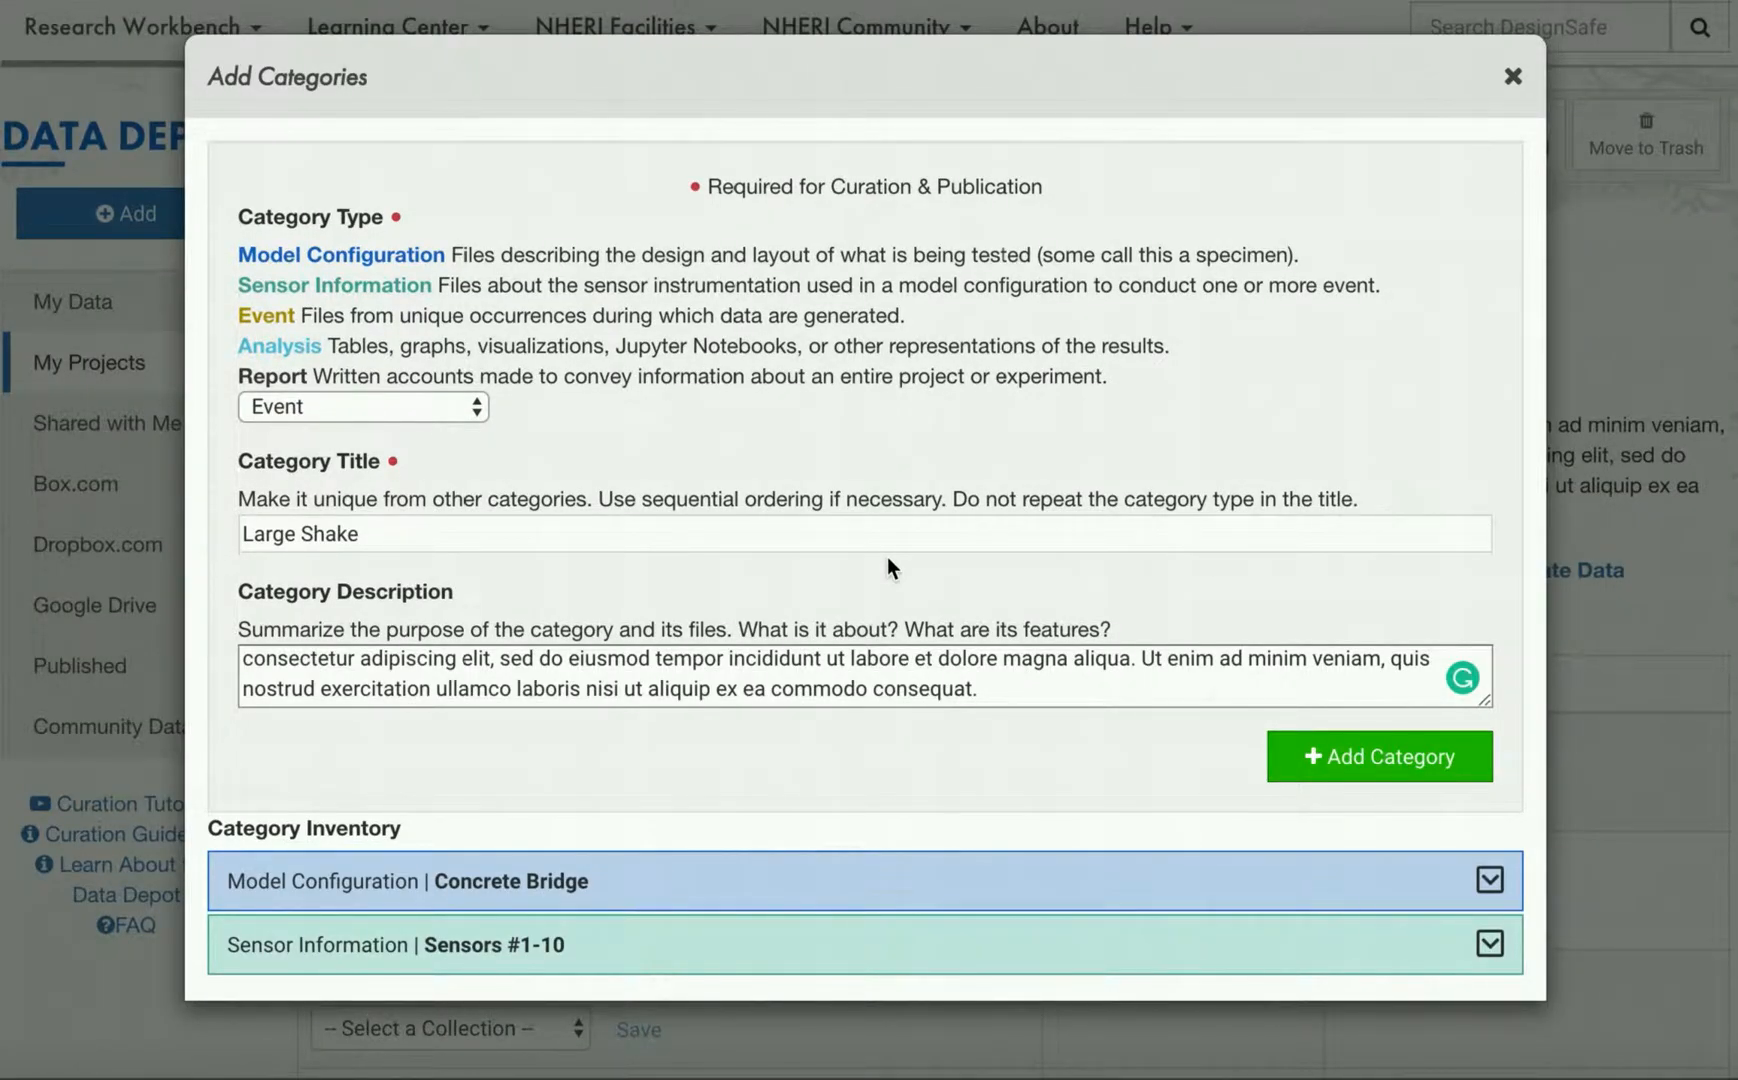
left_click(1380, 756)
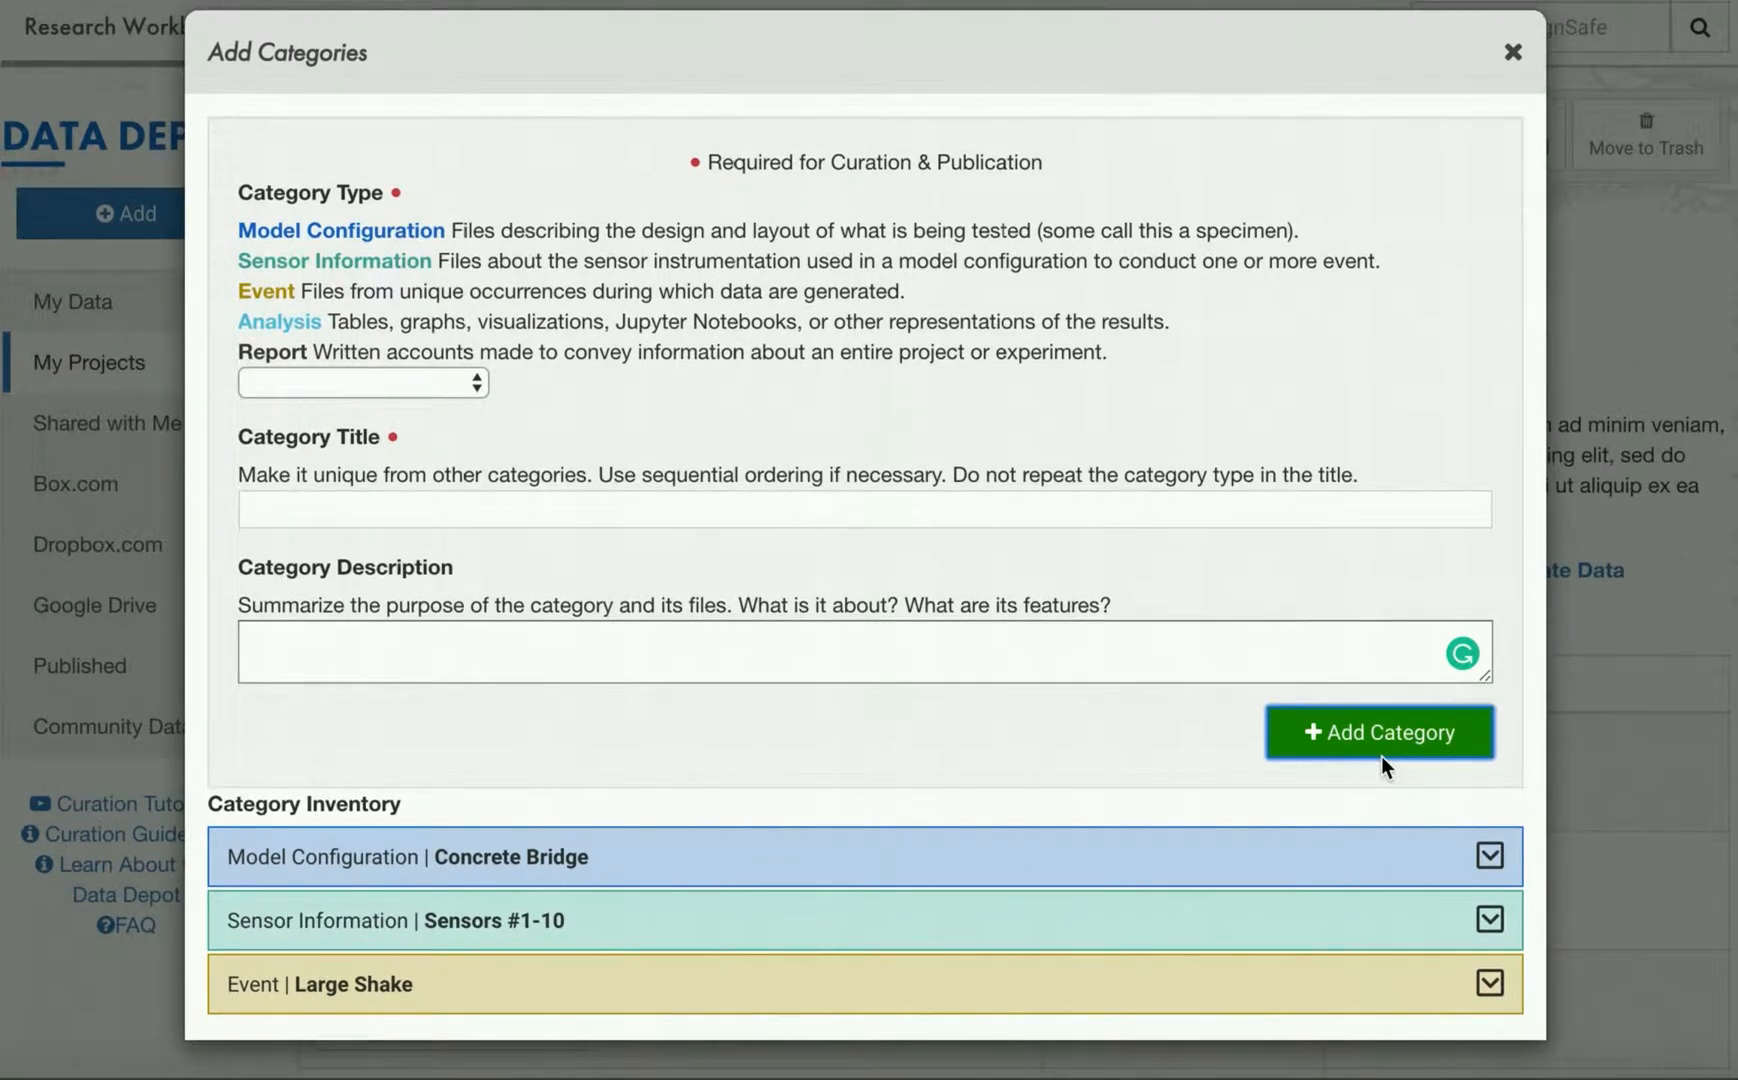
mouse_move(1324, 844)
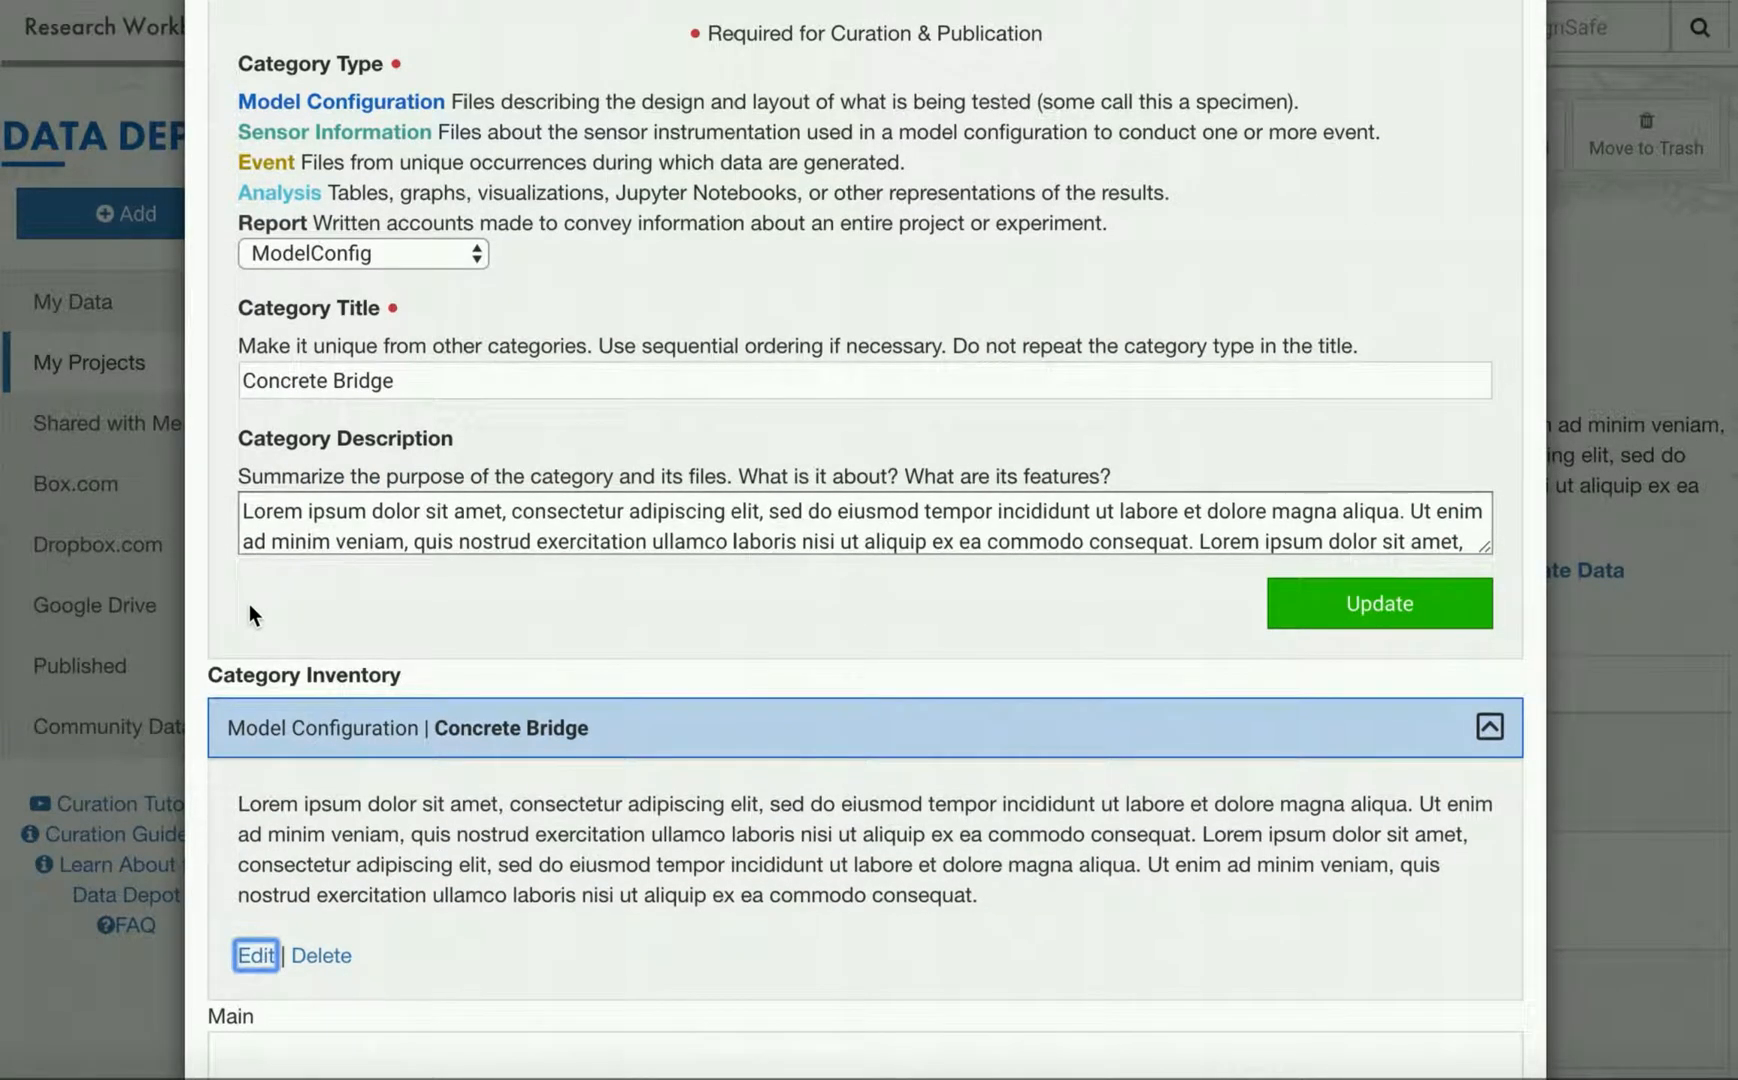
mouse_move(1708, 531)
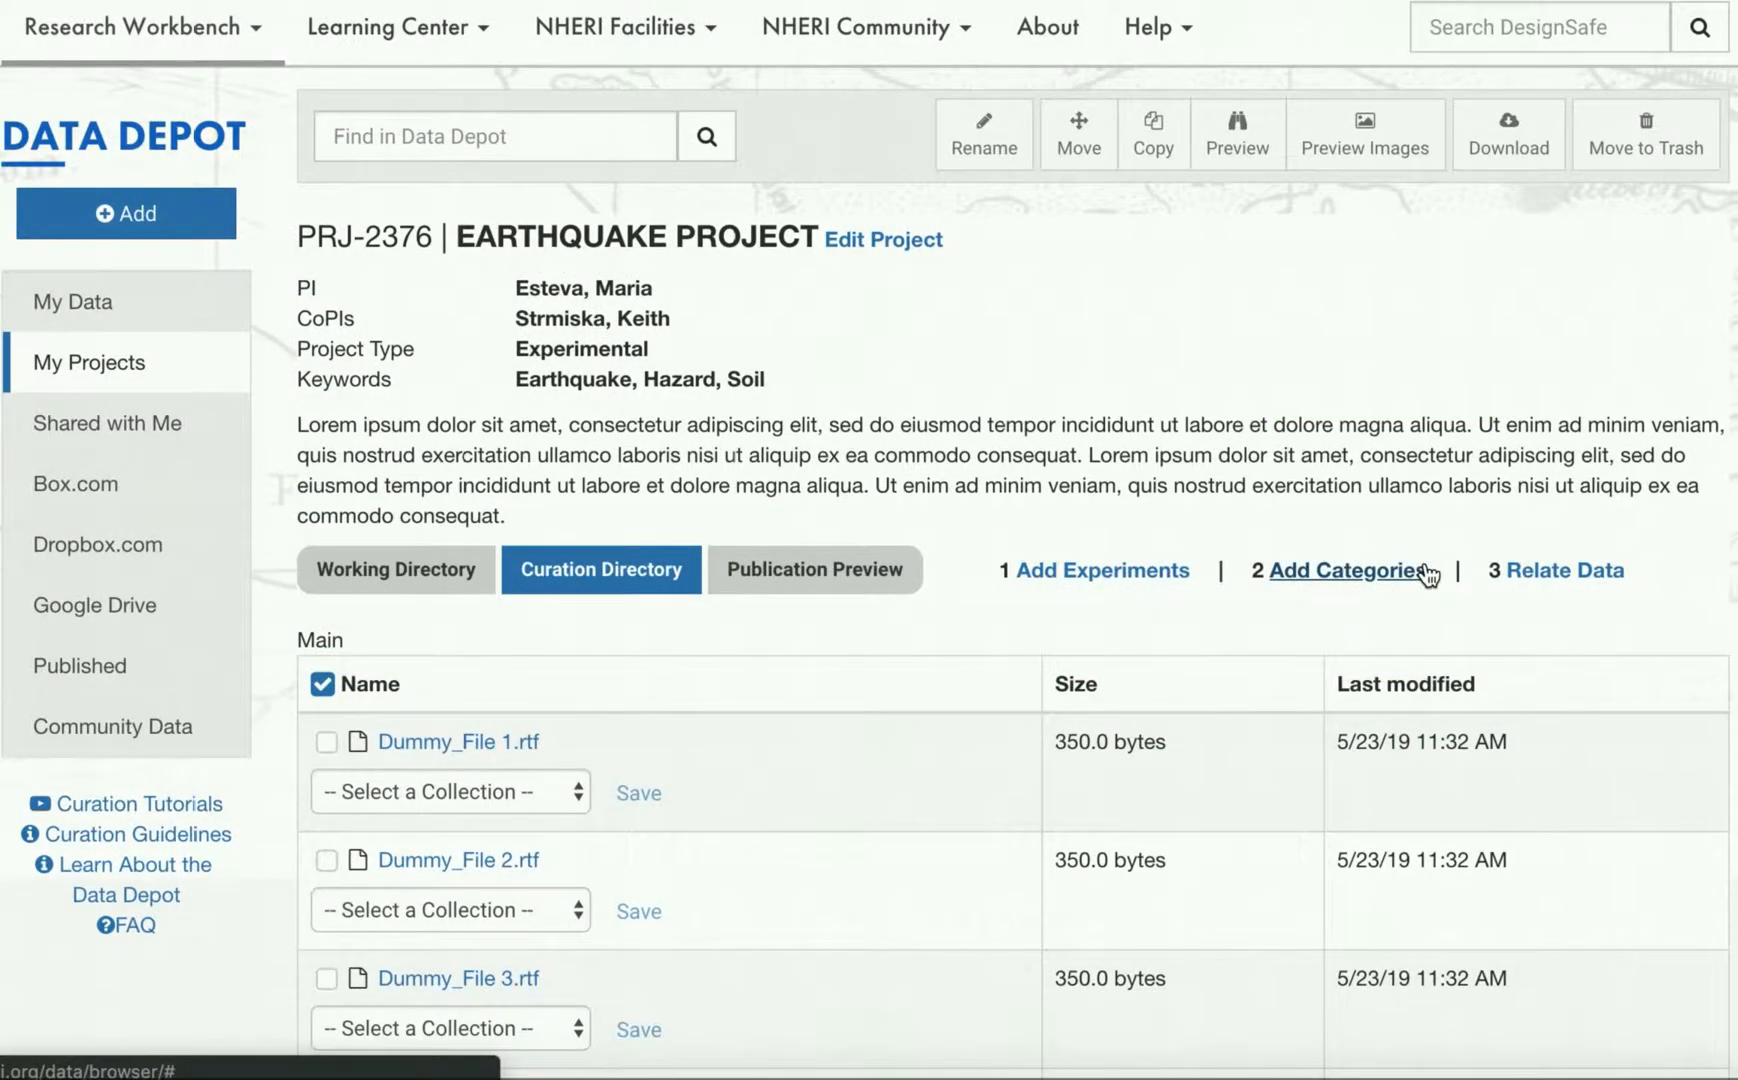
Check the first three dummy files and assign them to the Concrete Bridge collection
scroll("down", 3)
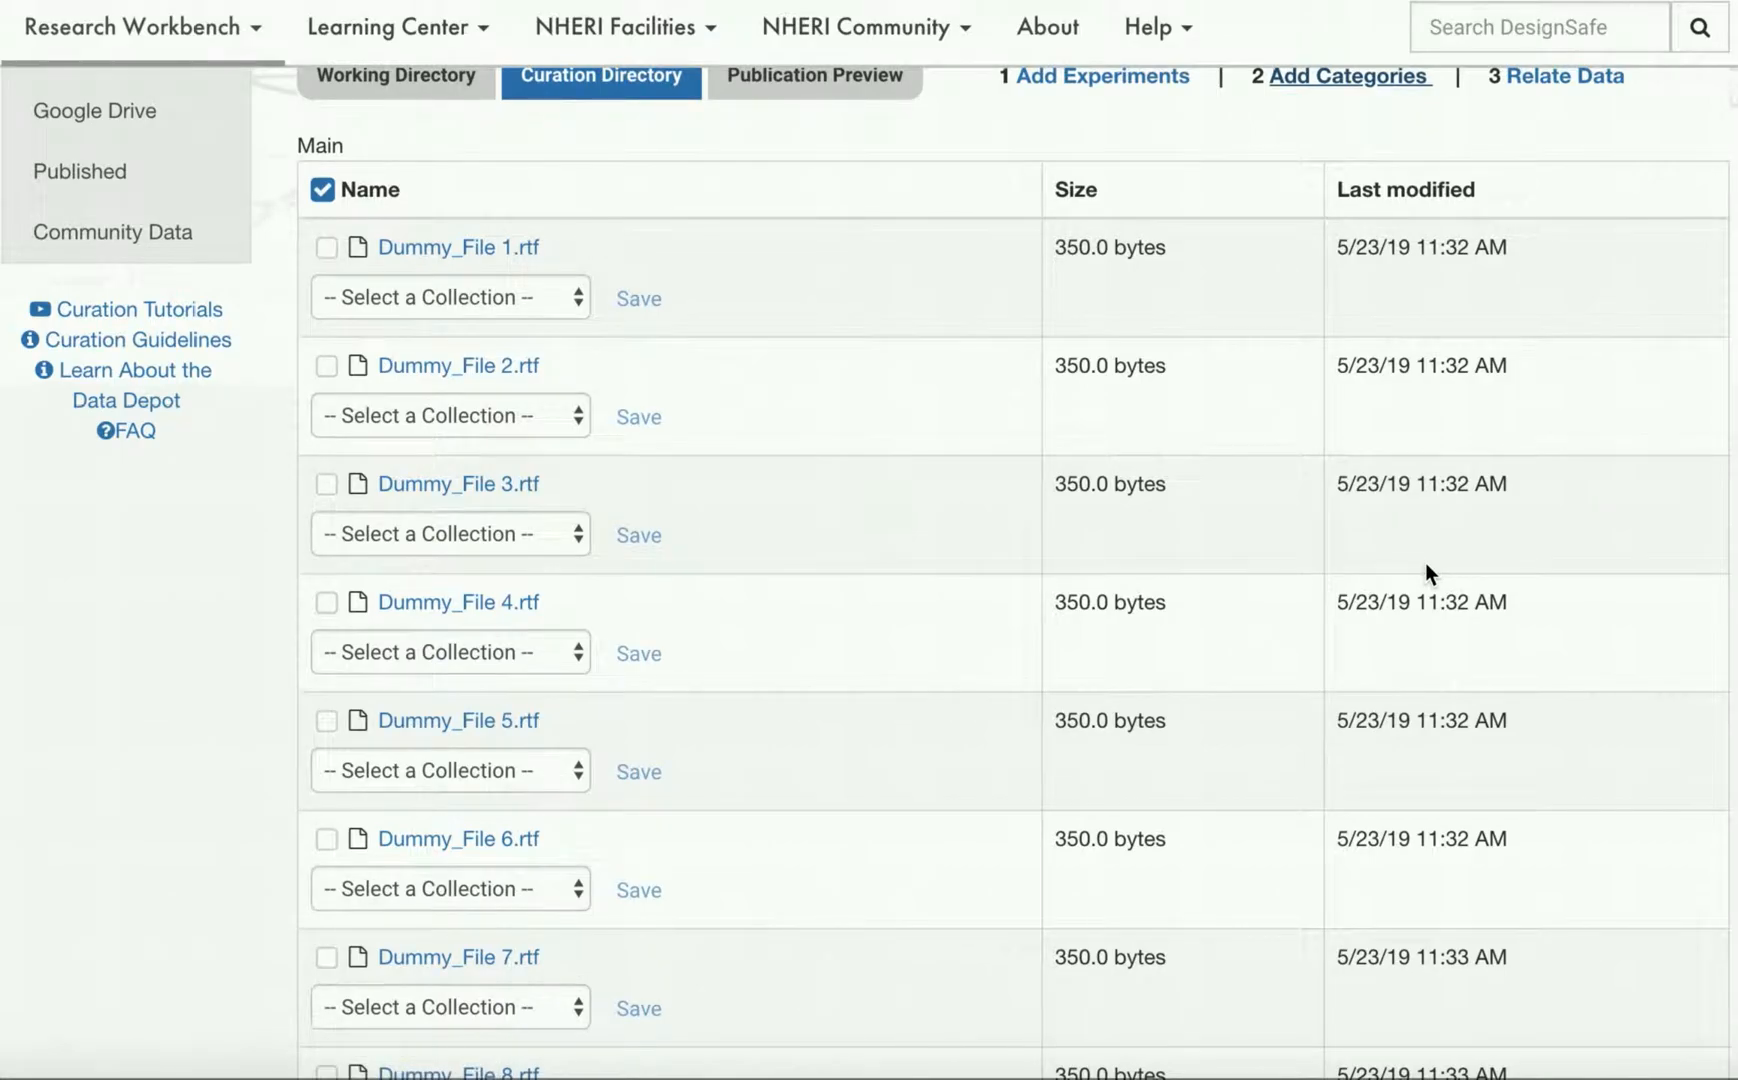
left_click(449, 298)
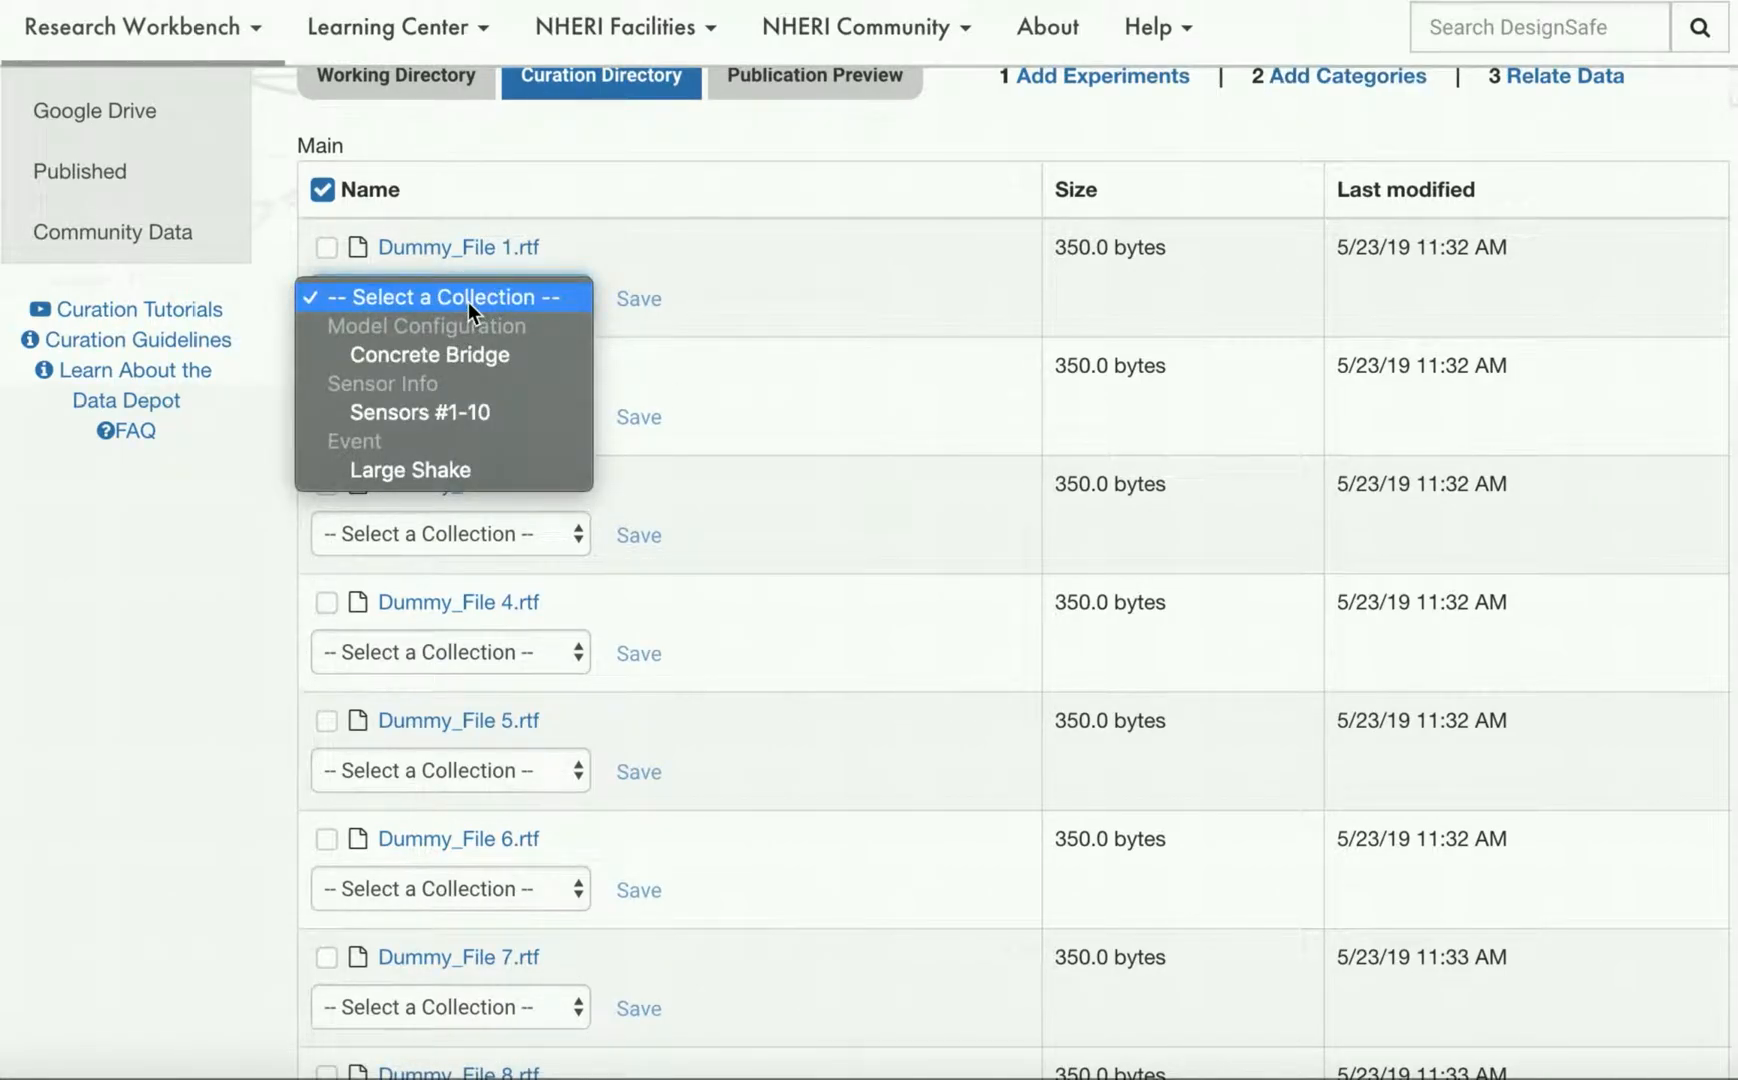
left_click(447, 298)
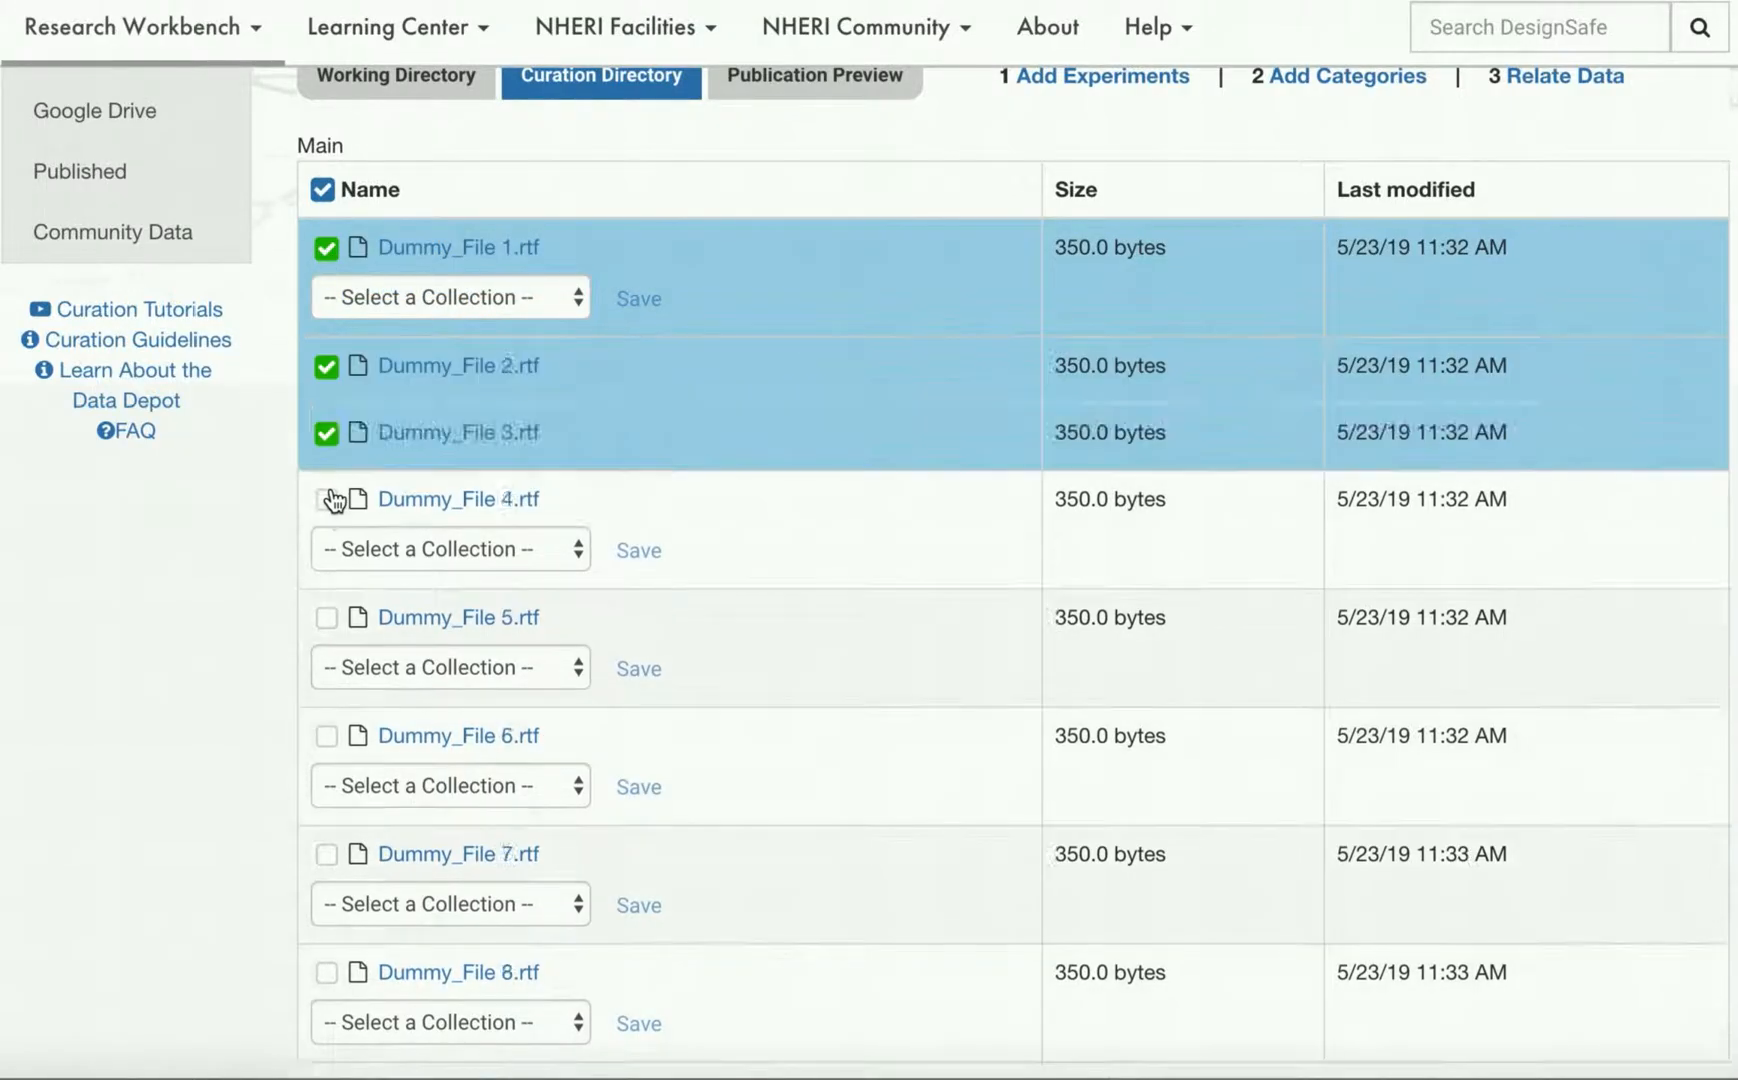
left_click(450, 297)
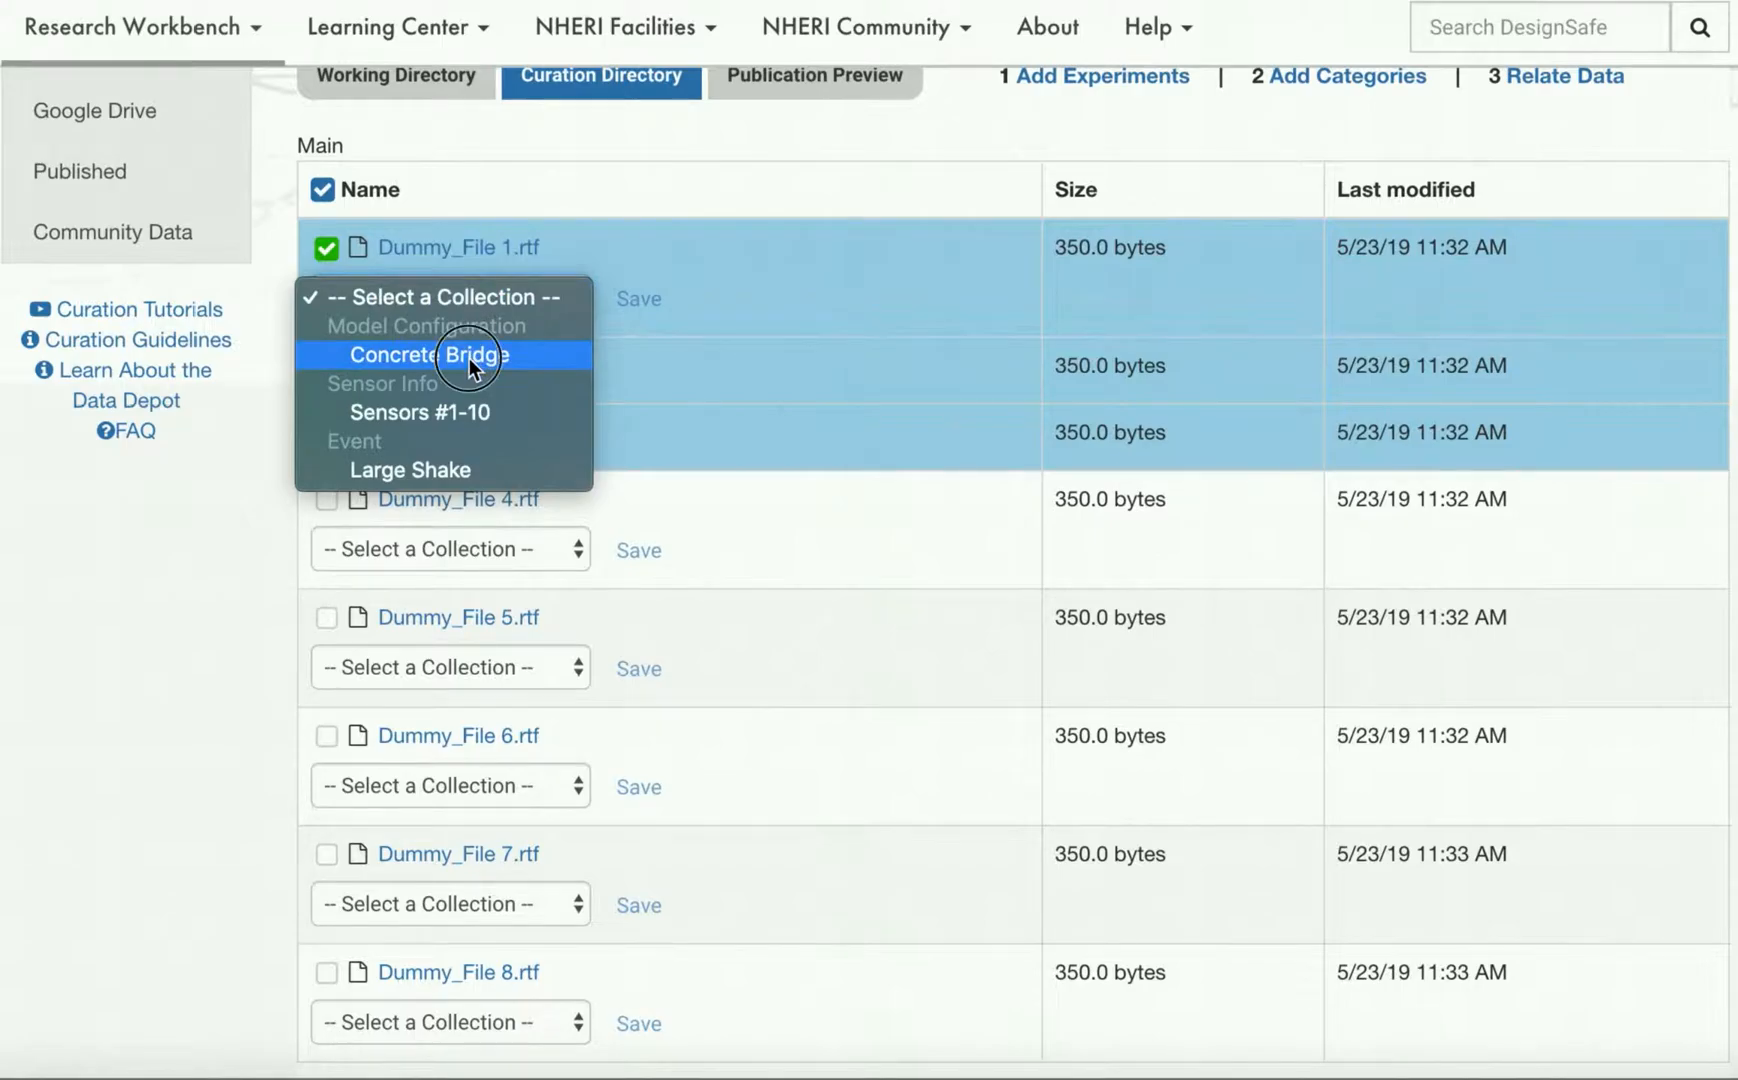
left_click(427, 355)
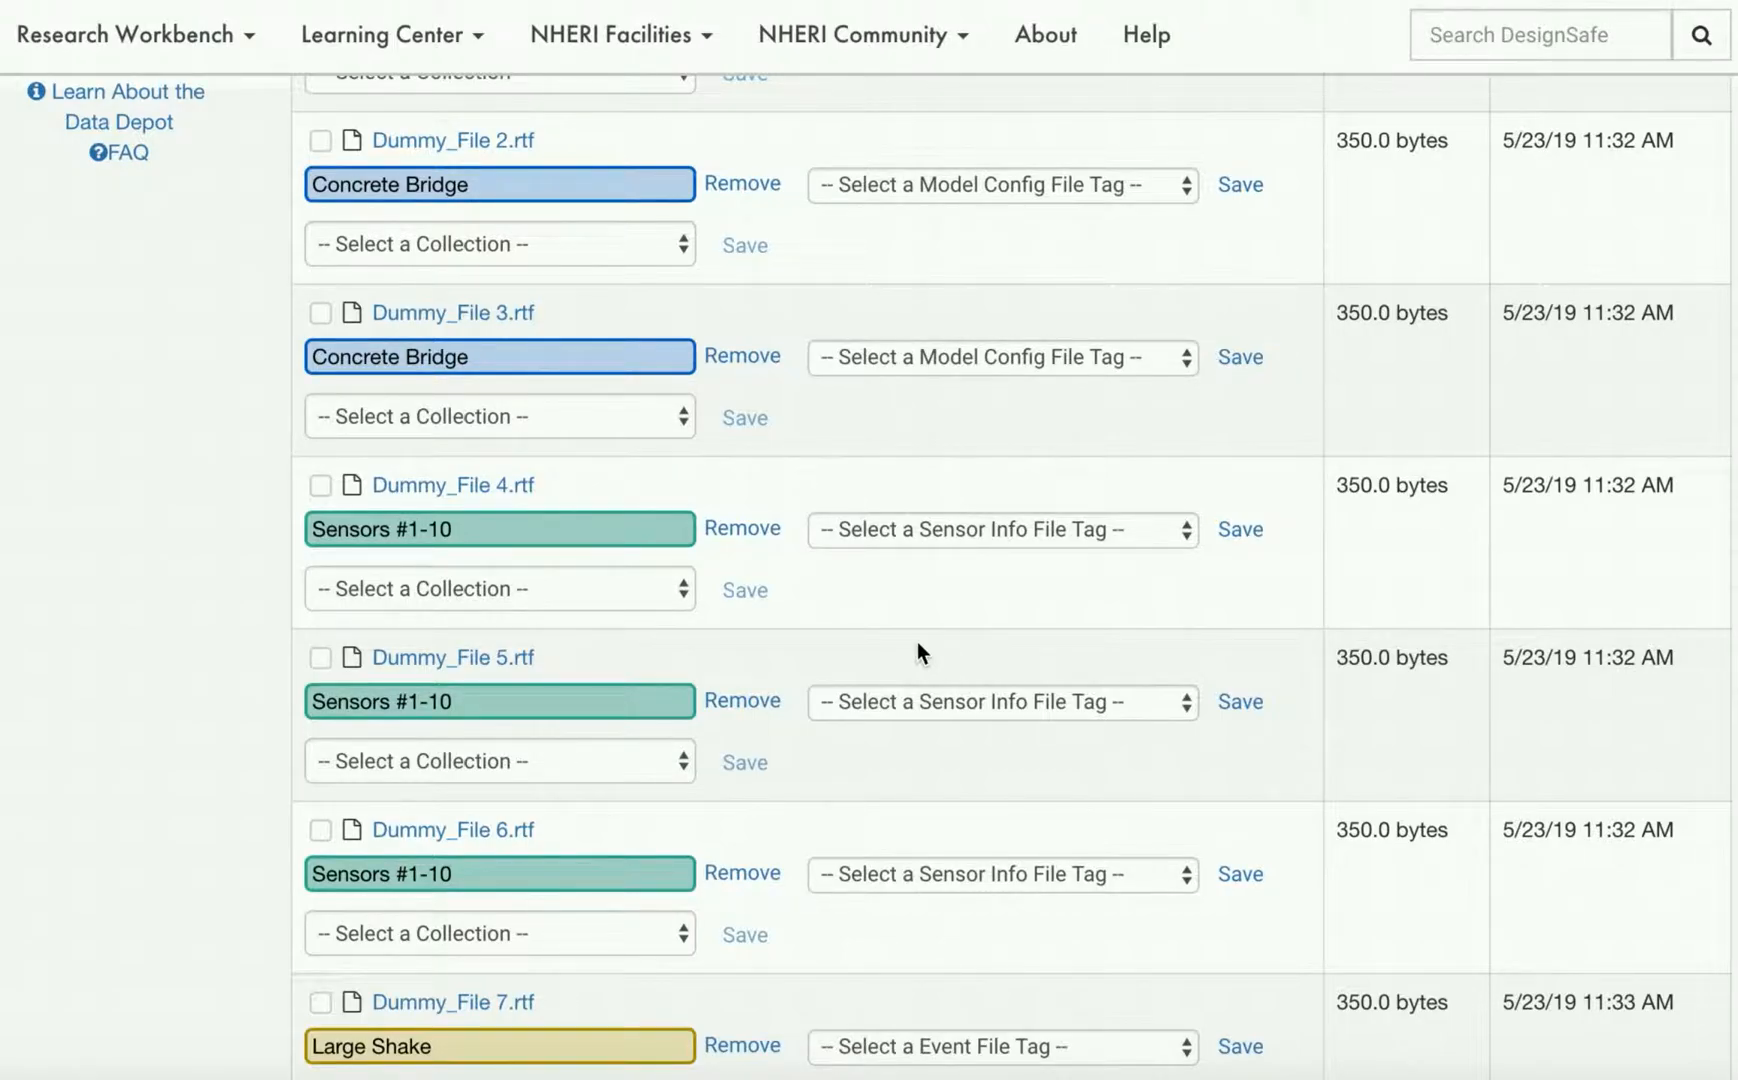
Set Dummy_File 5.rtf's sensor file tag to Other and enter 'my custom tag'
scroll("down", 3)
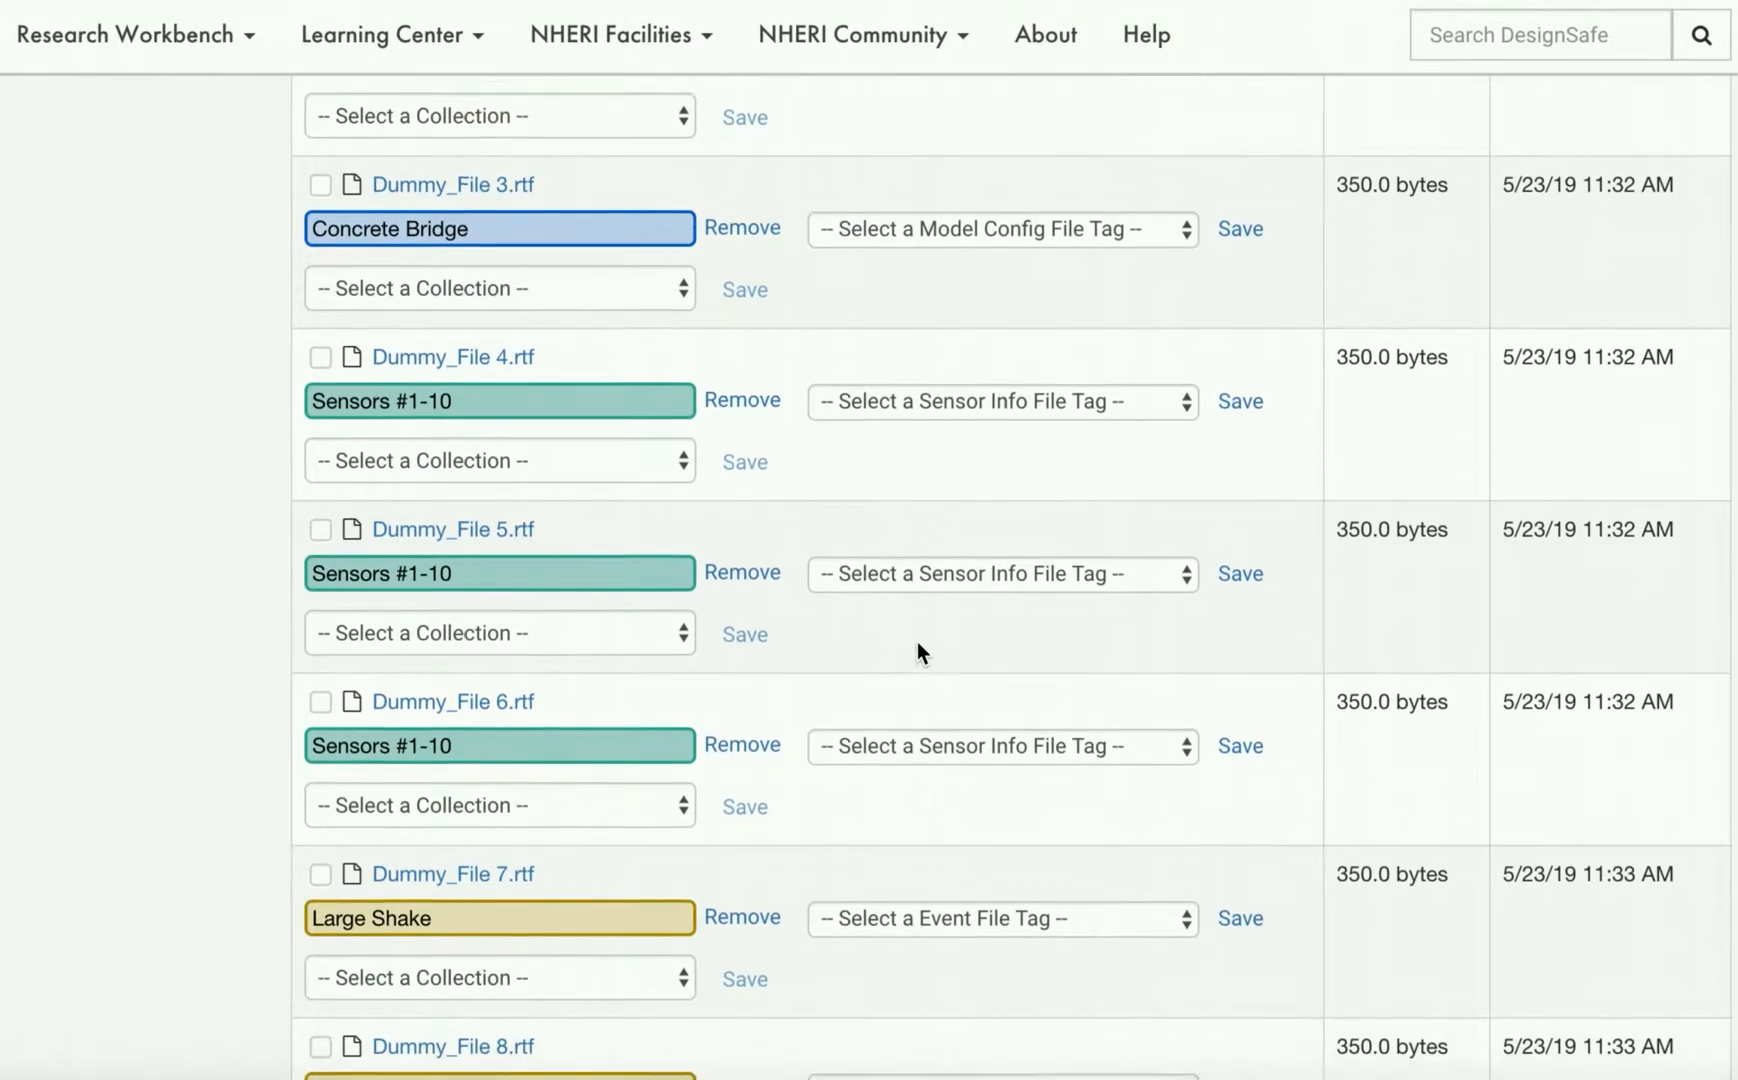
left_click(1001, 575)
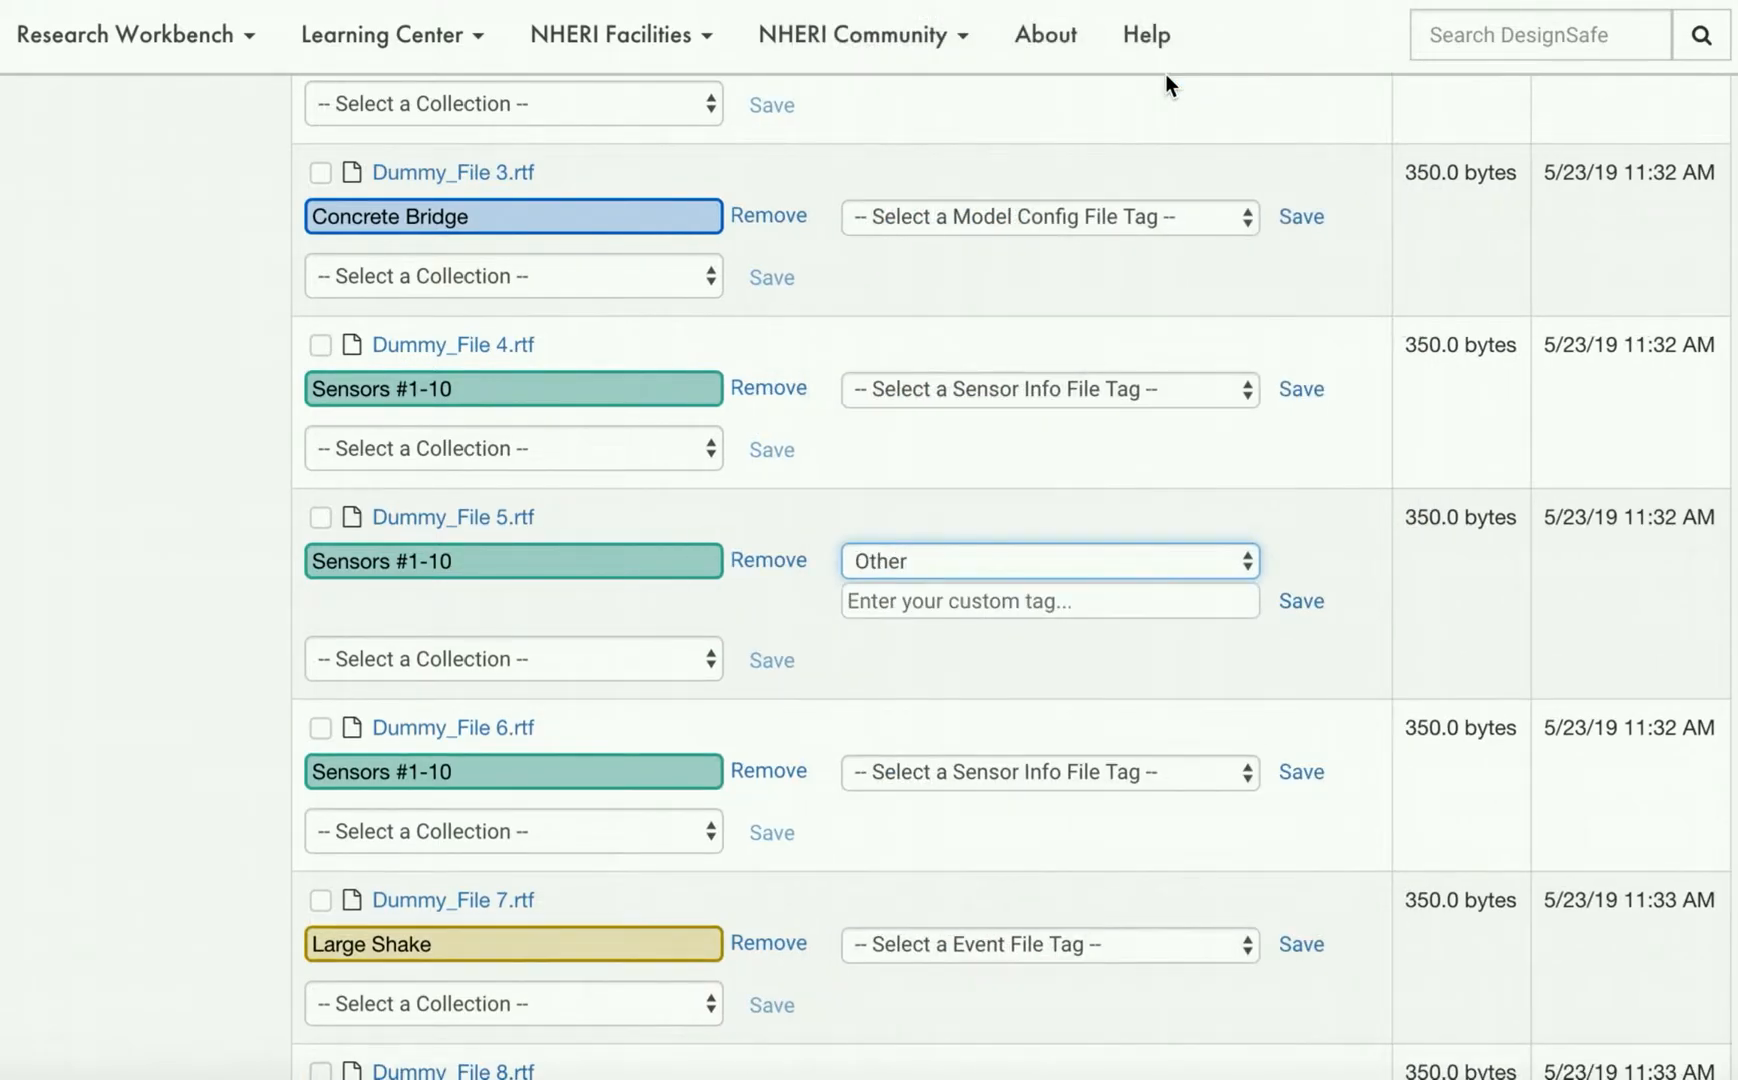
type("m")
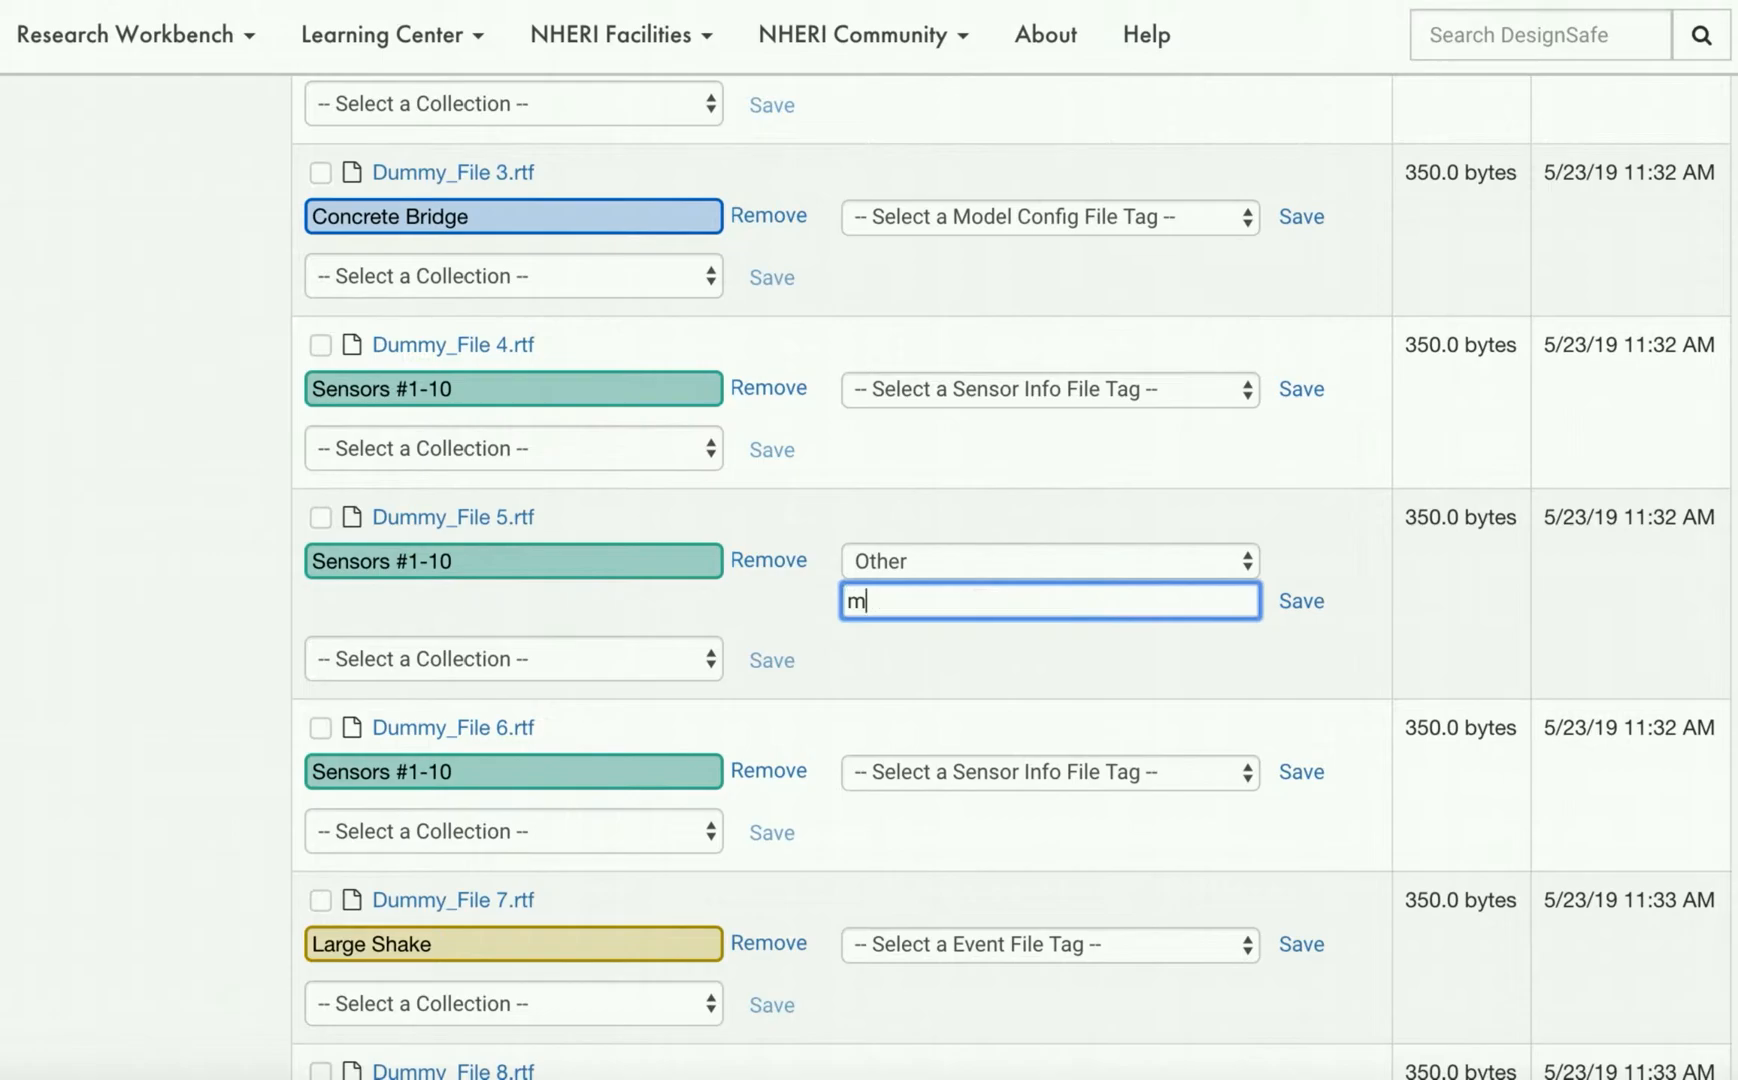
type("y custom tag")
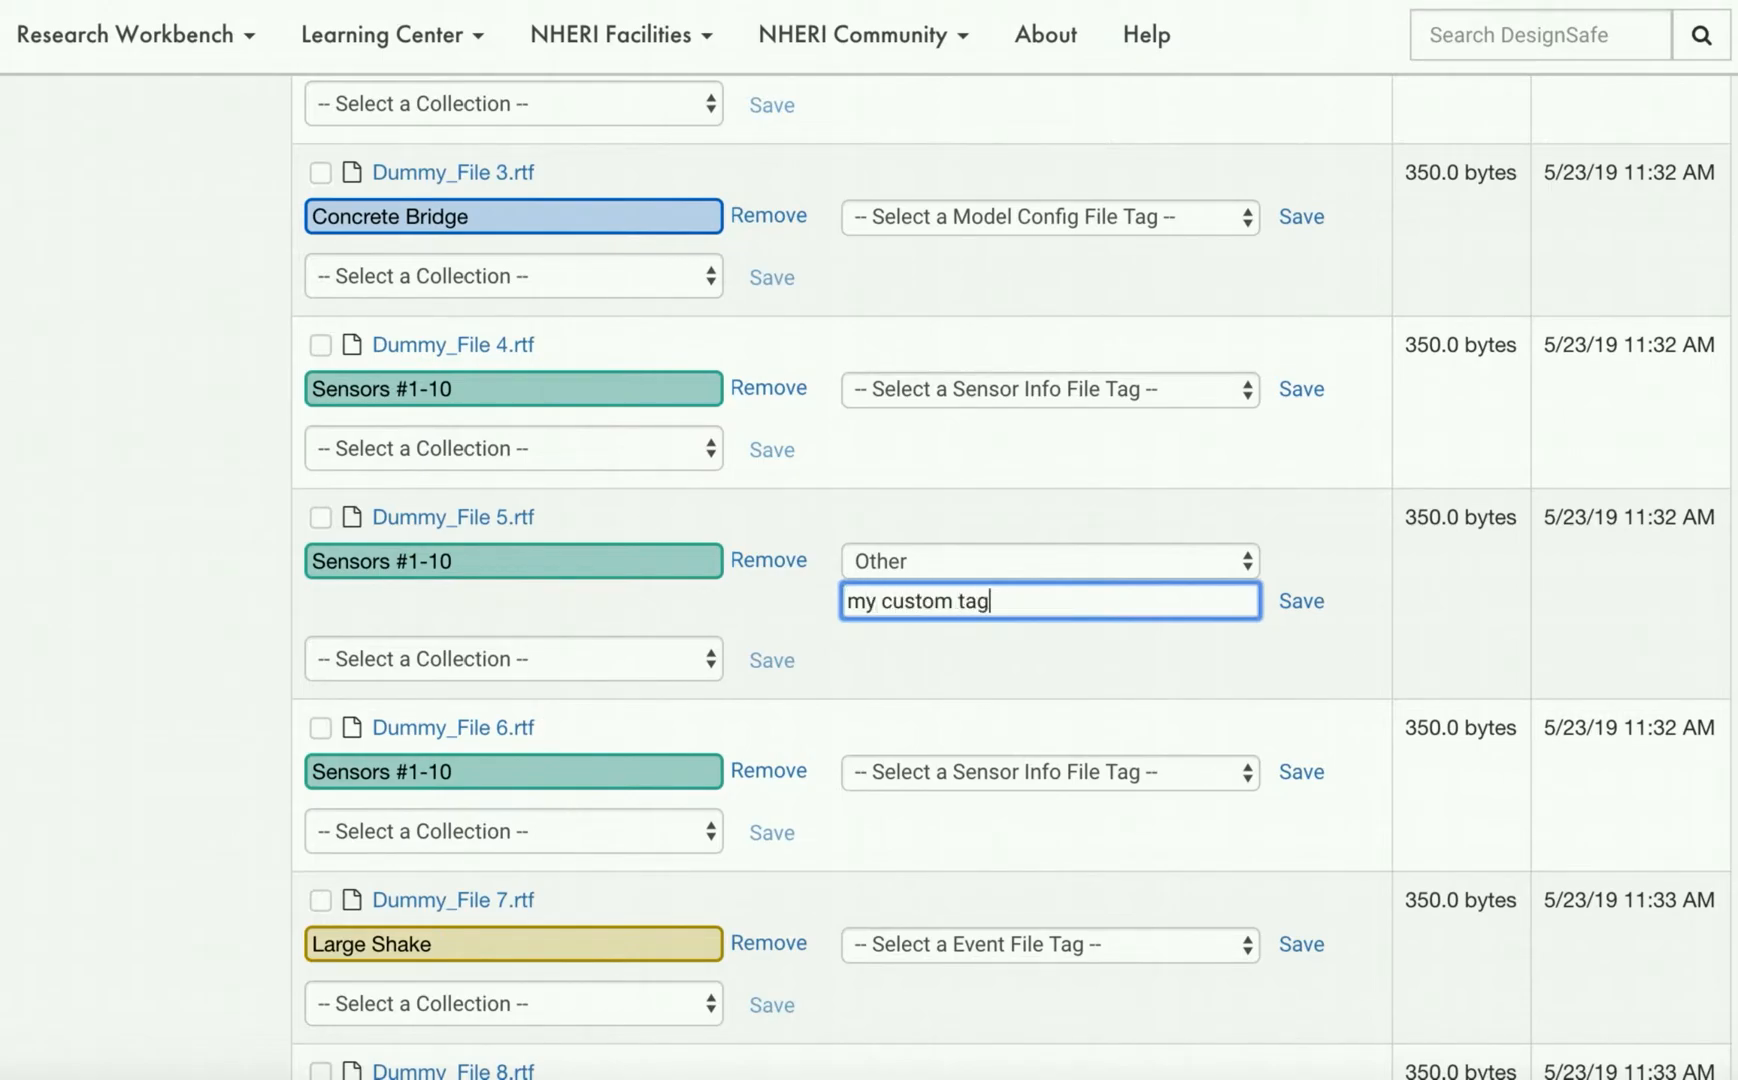
mouse_move(1303, 602)
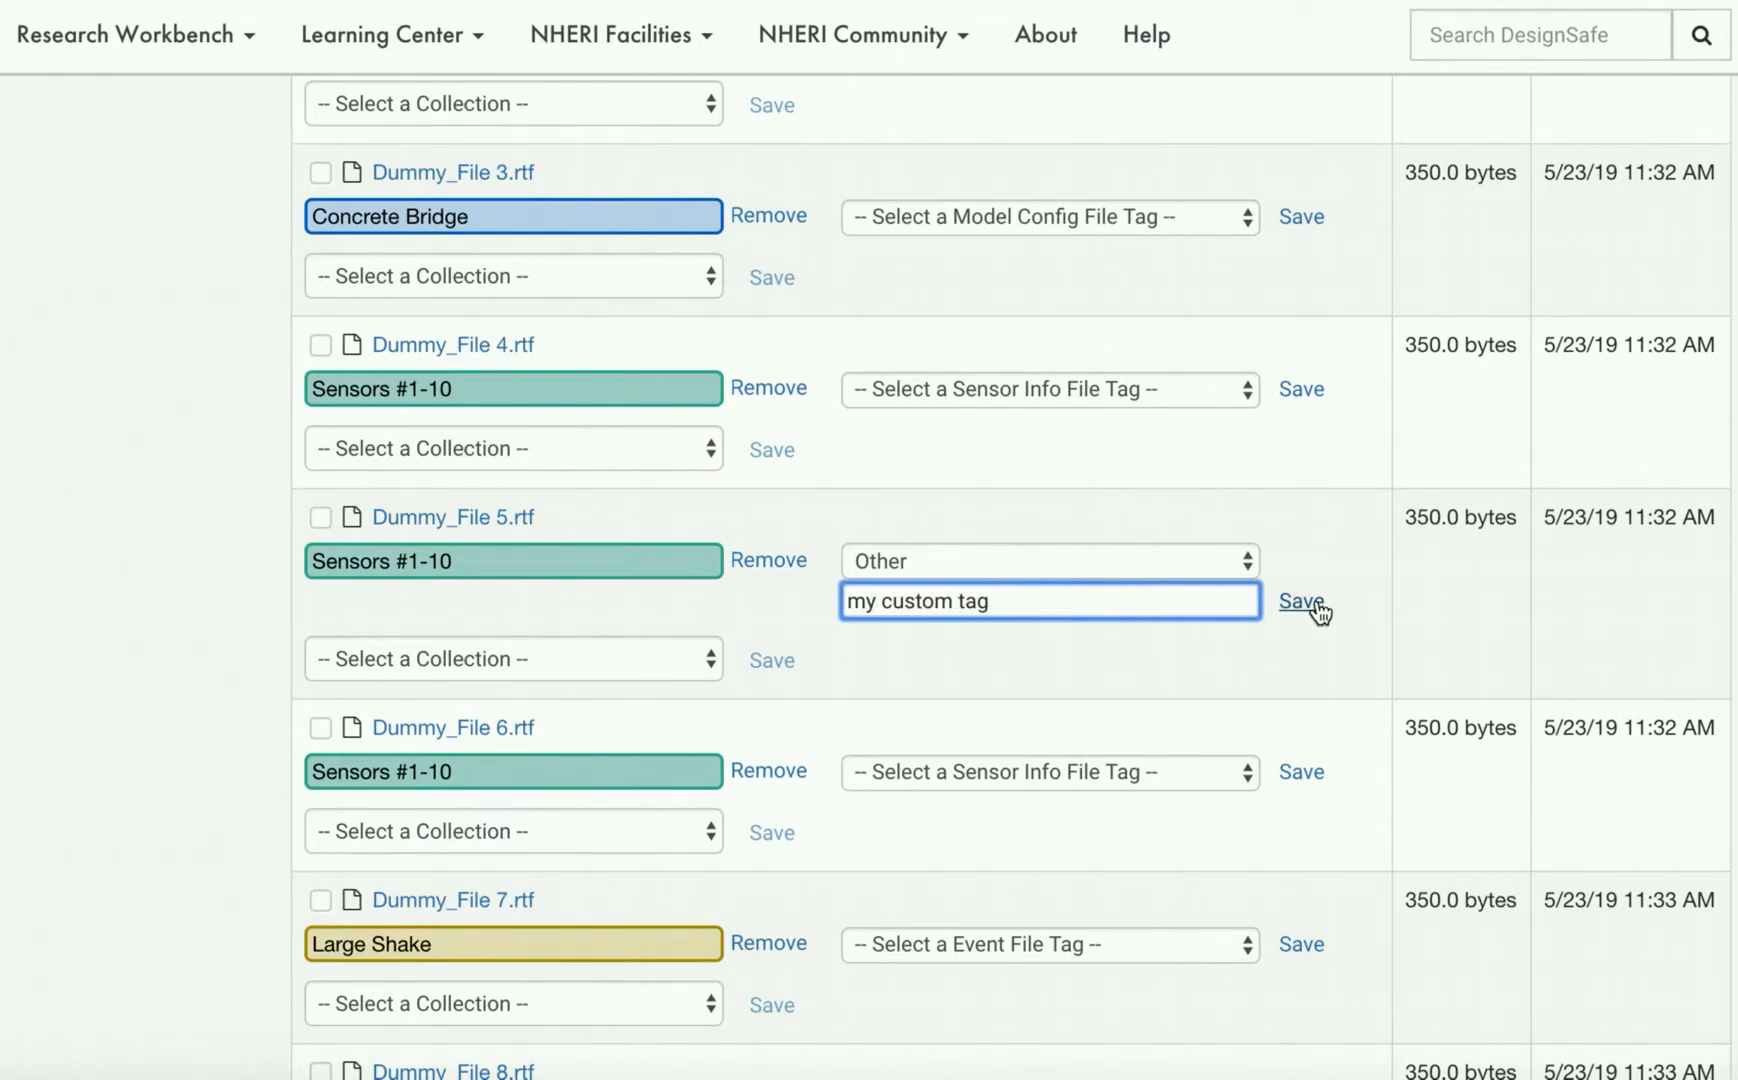